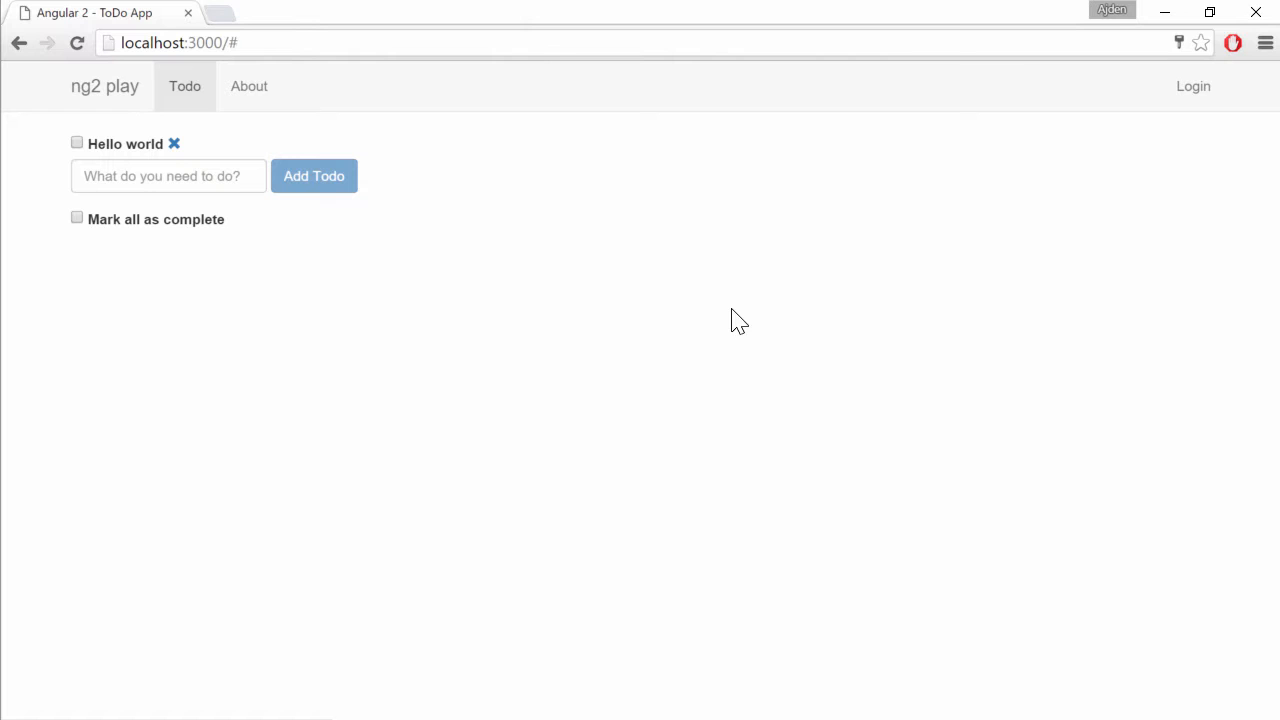
# - Log in with the last-used Auth0 account and open the Profile page
pyautogui.click(1192, 86)
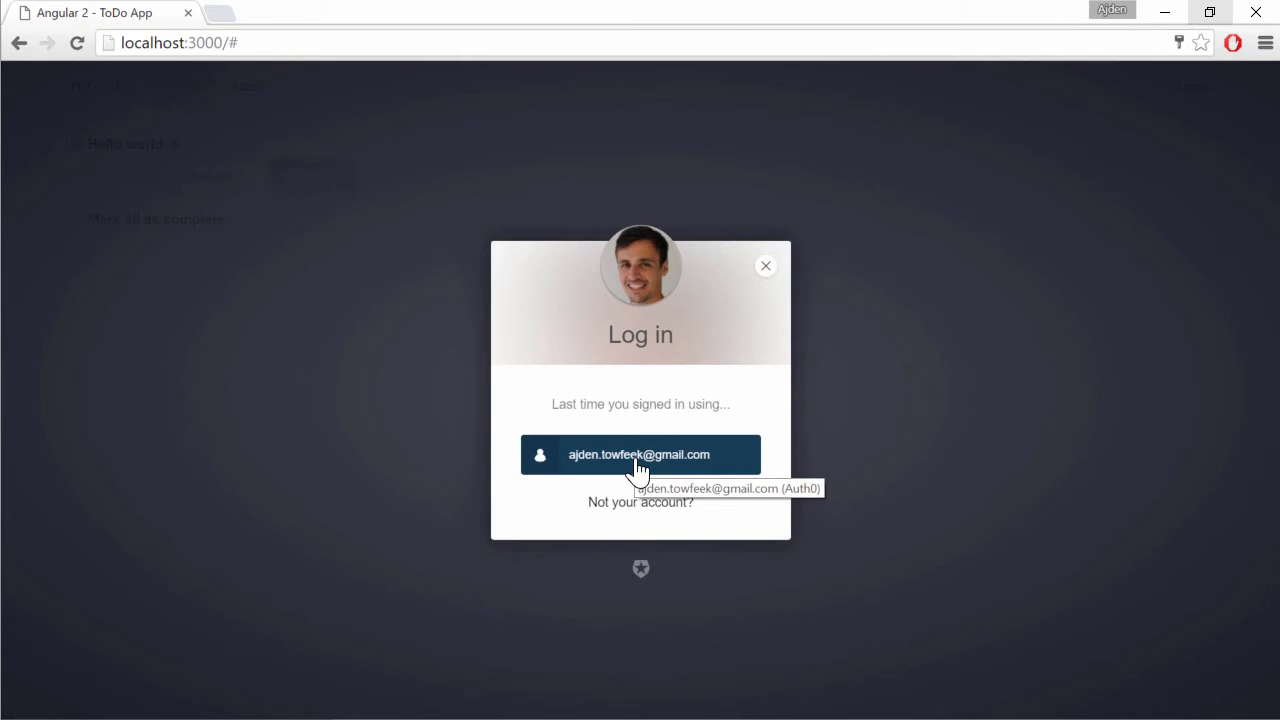
pyautogui.click(639, 454)
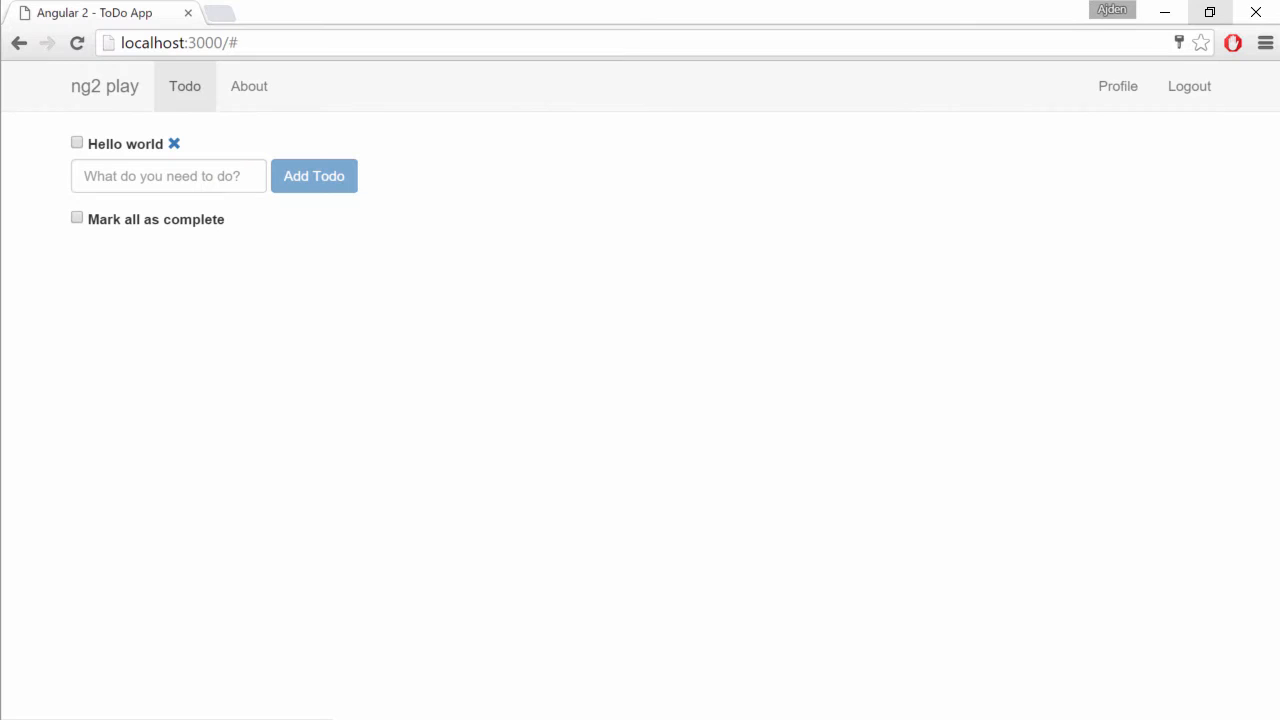
pyautogui.moveTo(1118, 86)
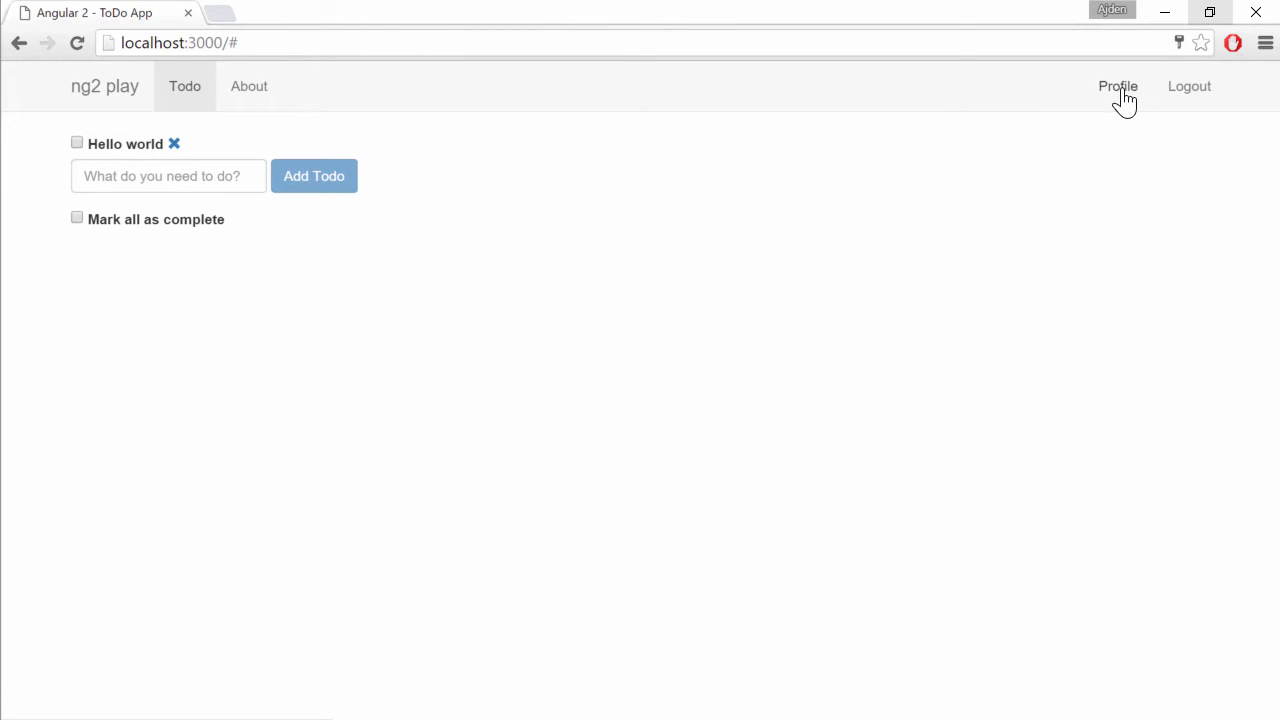
pyautogui.click(1117, 86)
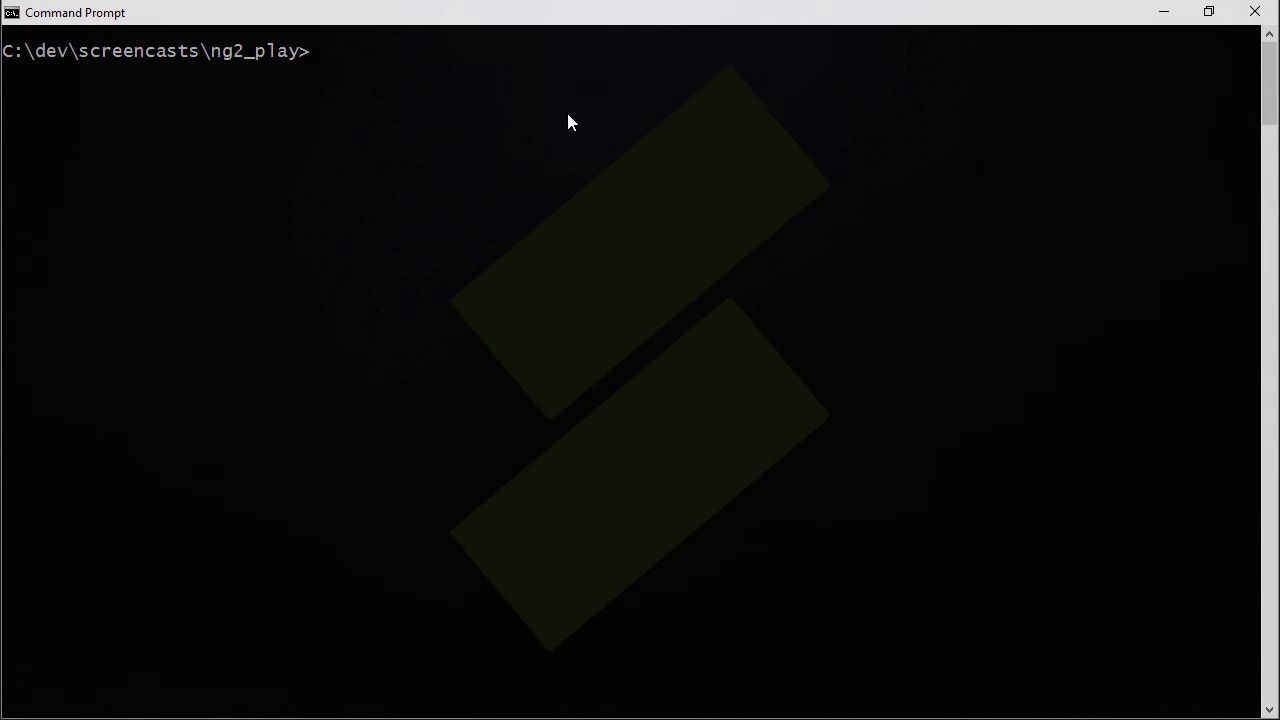
# - Run npm install express express-jwt cors --save in the project folder
pyautogui.write('npm install express express')
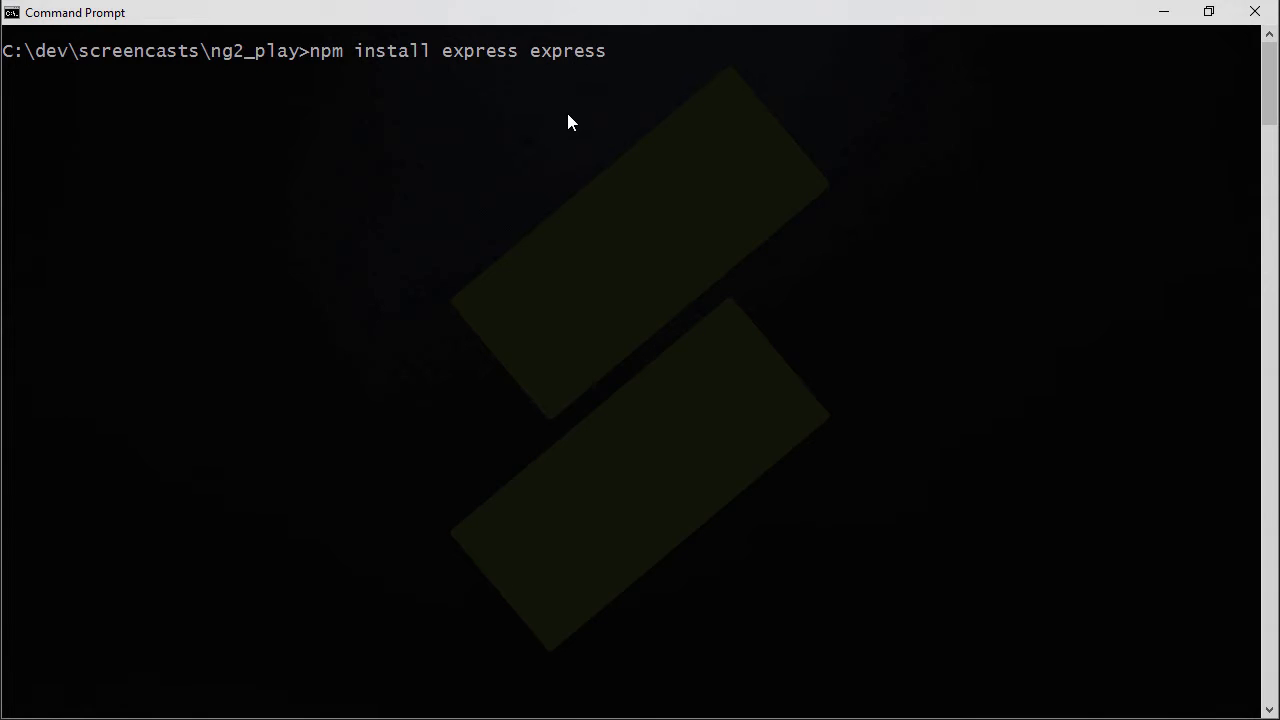
pyautogui.write('-jwt')
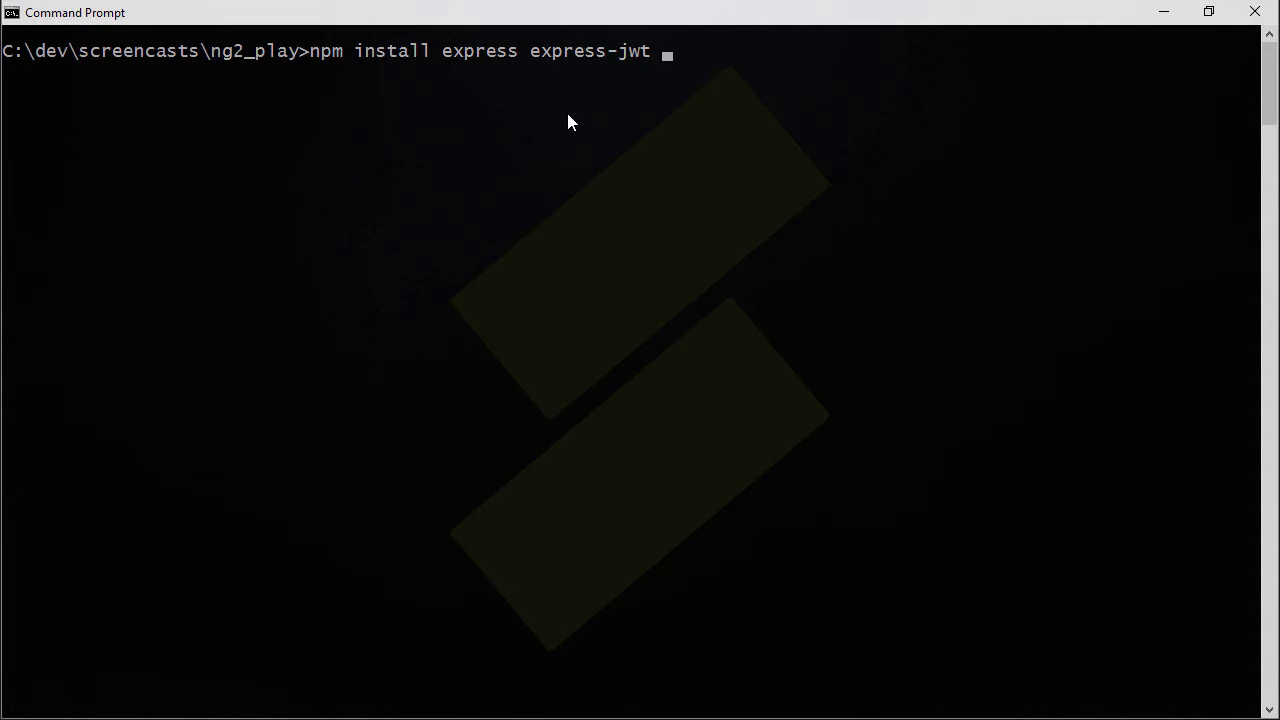
pyautogui.write('c')
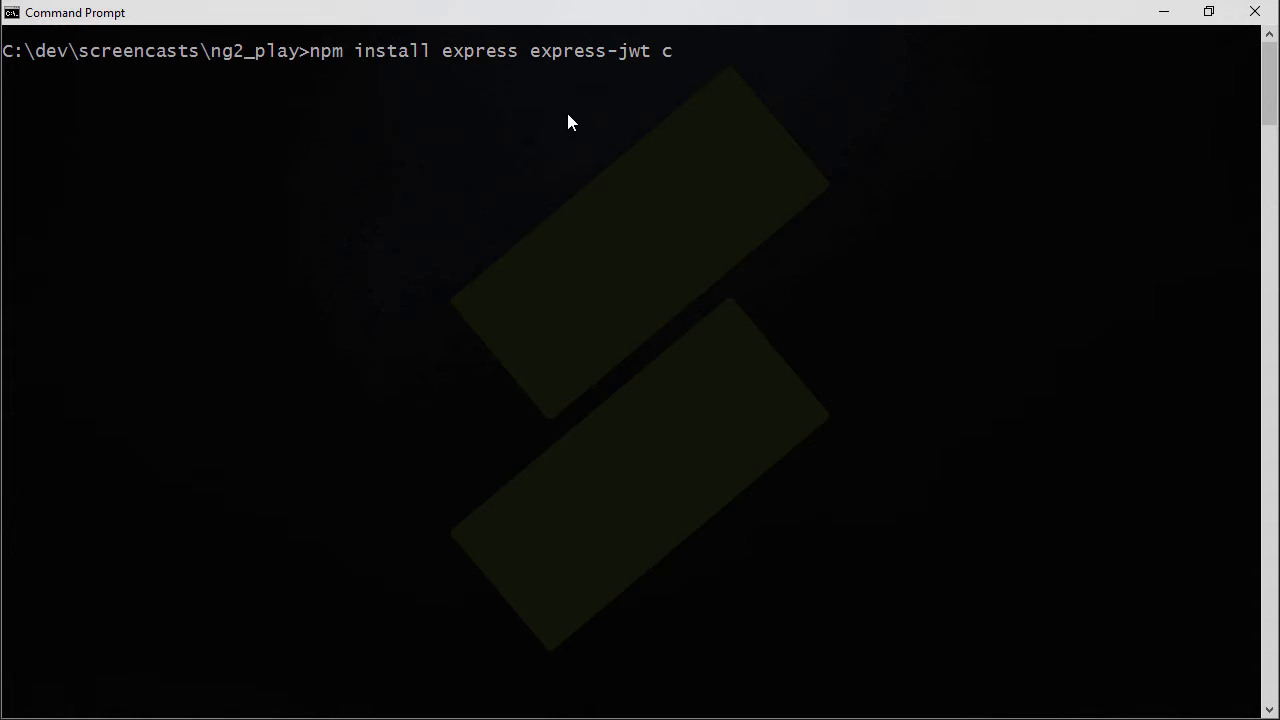
pyautogui.write('ors')
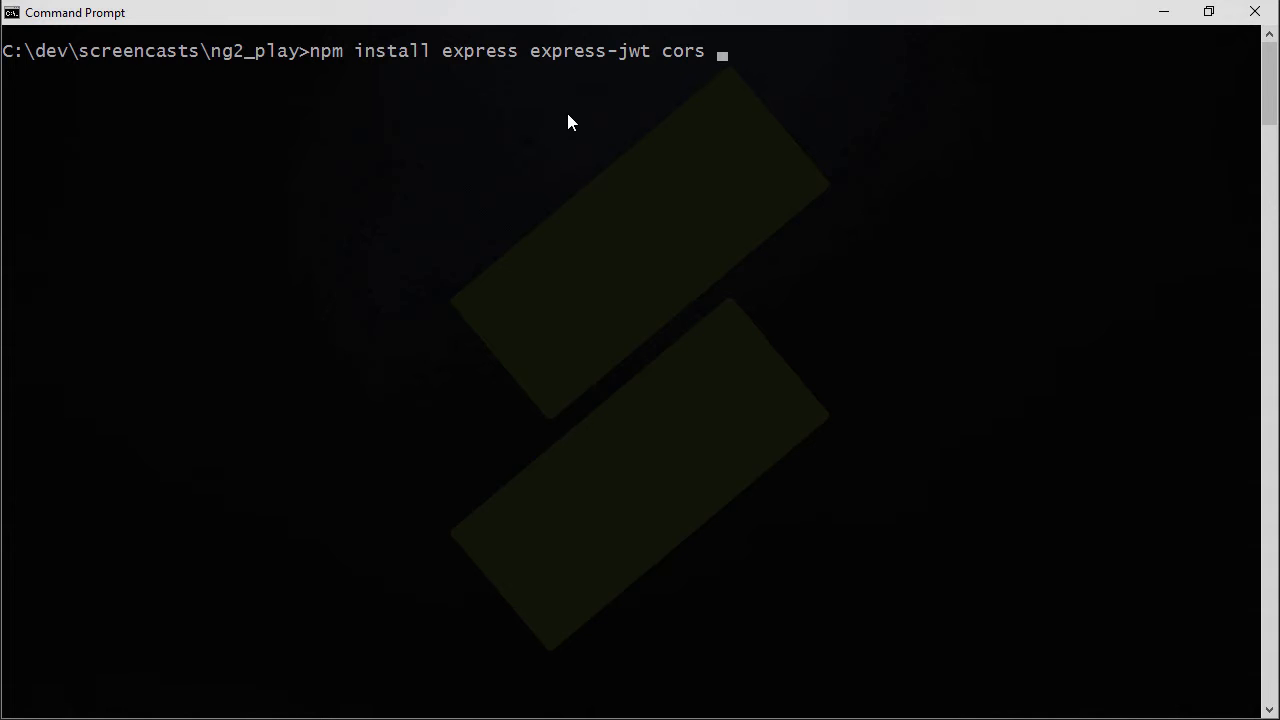
pyautogui.write('--sav')
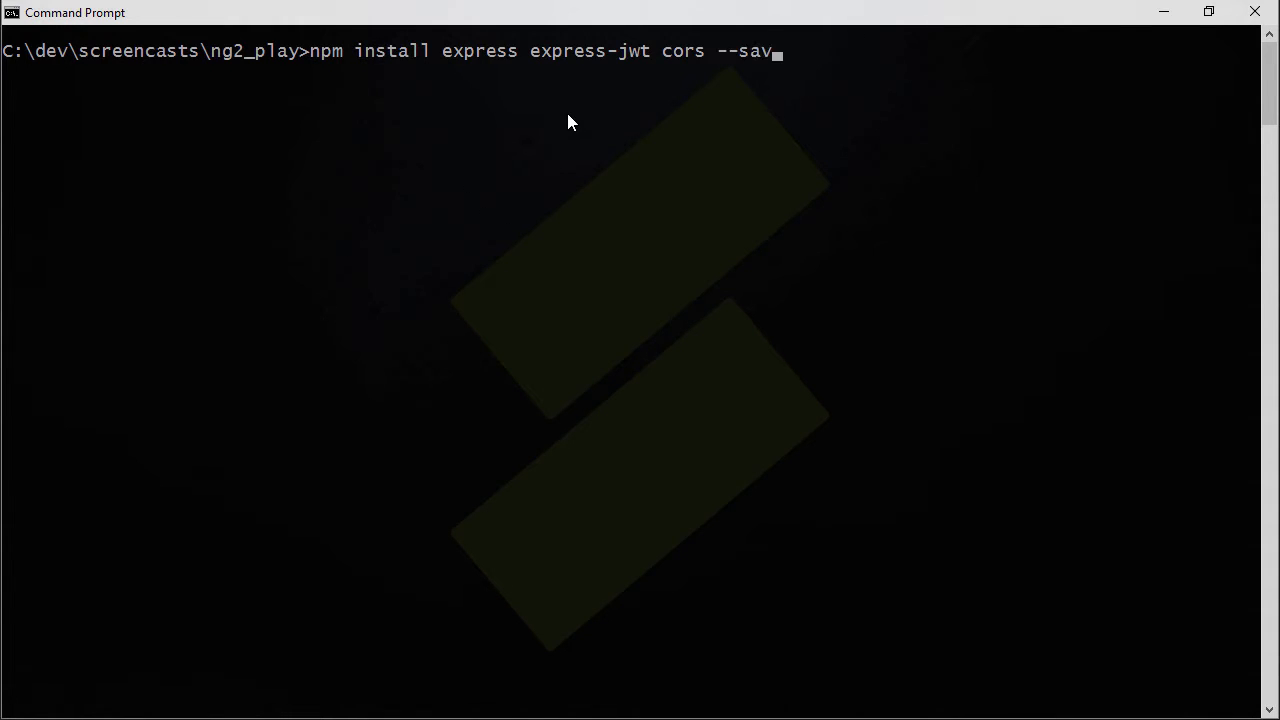
pyautogui.press('enter')
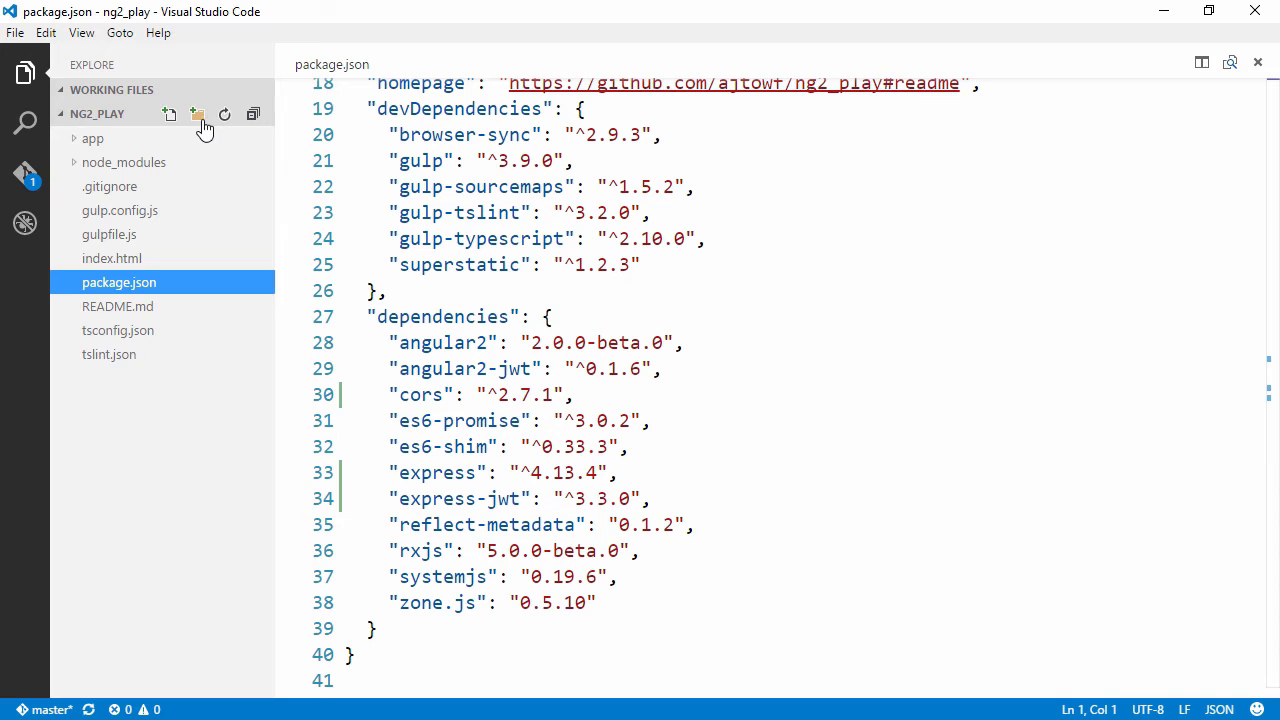
# - Create a server folder containing a new app.js file
pyautogui.click(197, 114)
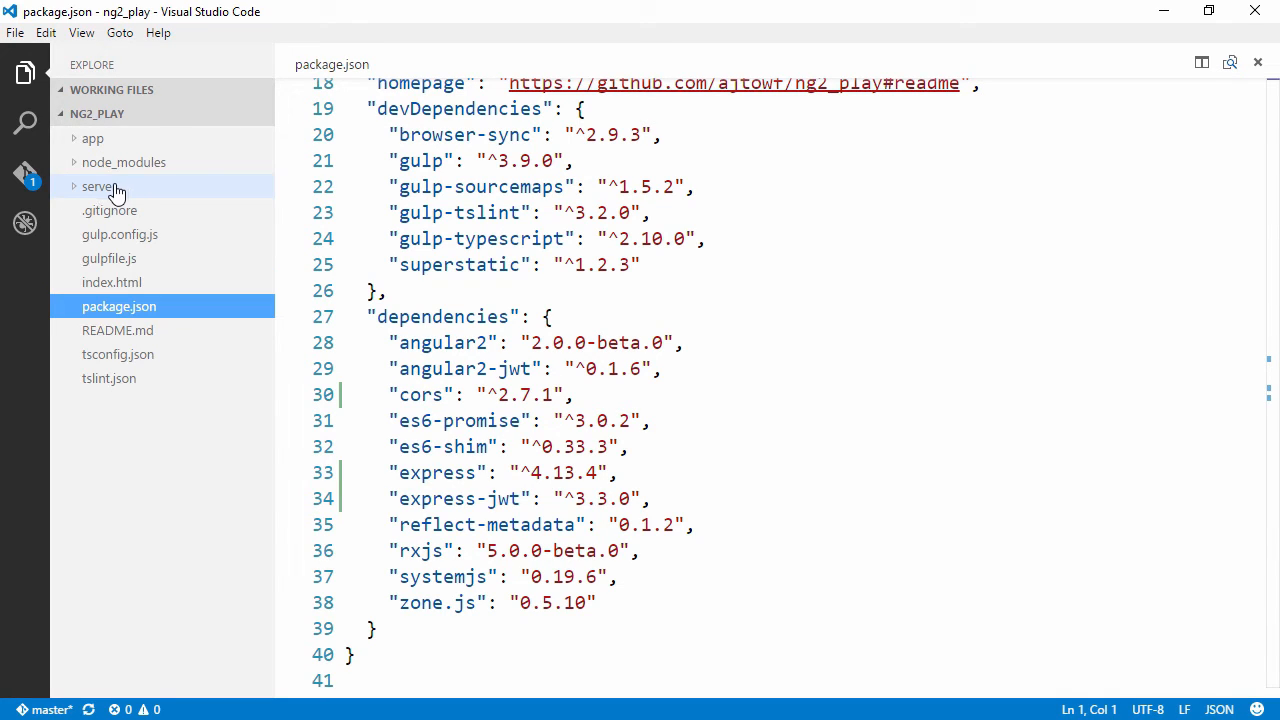
pyautogui.rightClick(100, 186)
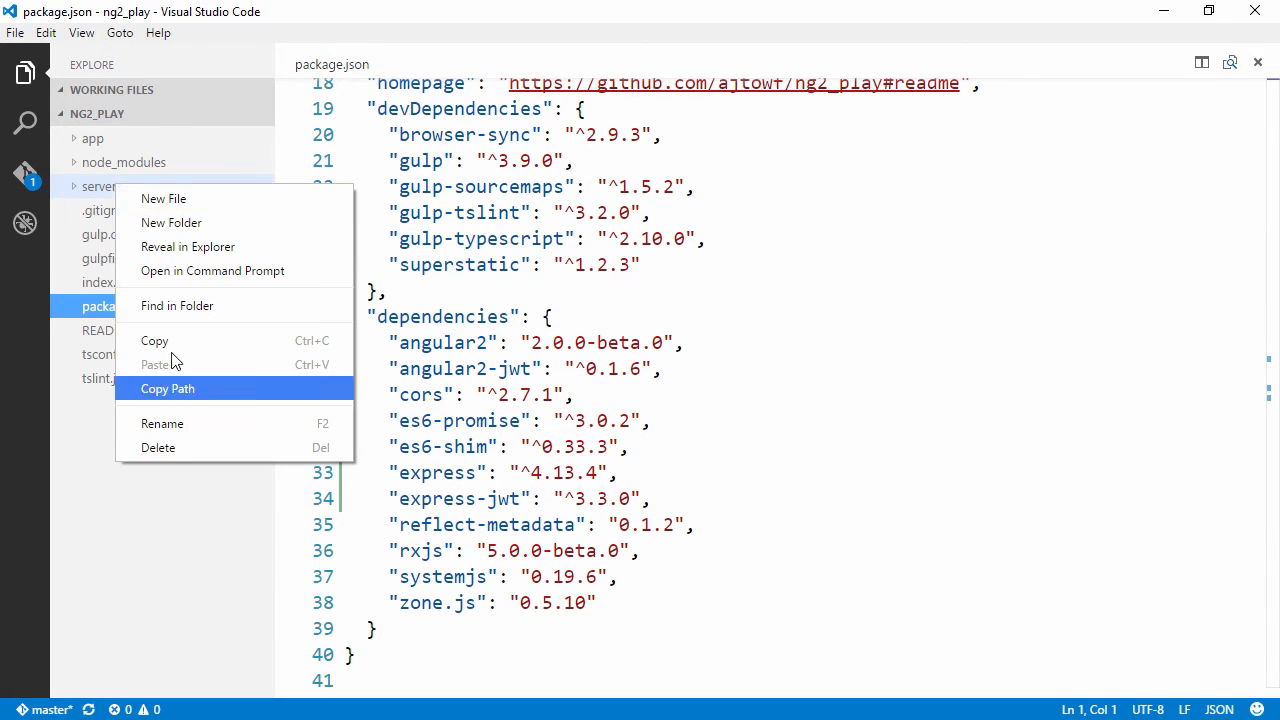
pyautogui.click(163, 198)
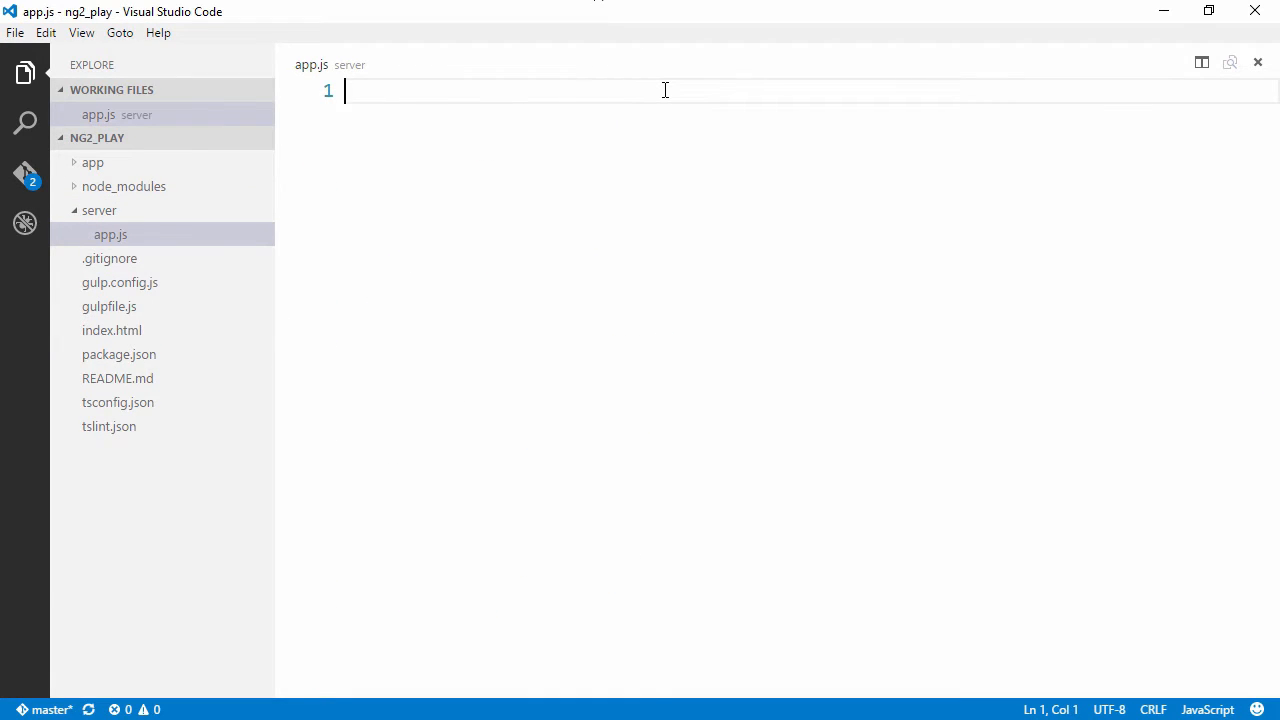
# - Write app.js code that creates the express app, enables cors() and listens on port 3001, then save
pyautogui.write("var express = require('express');")
pyautogui.write("var jwt = require('express-jwt');")
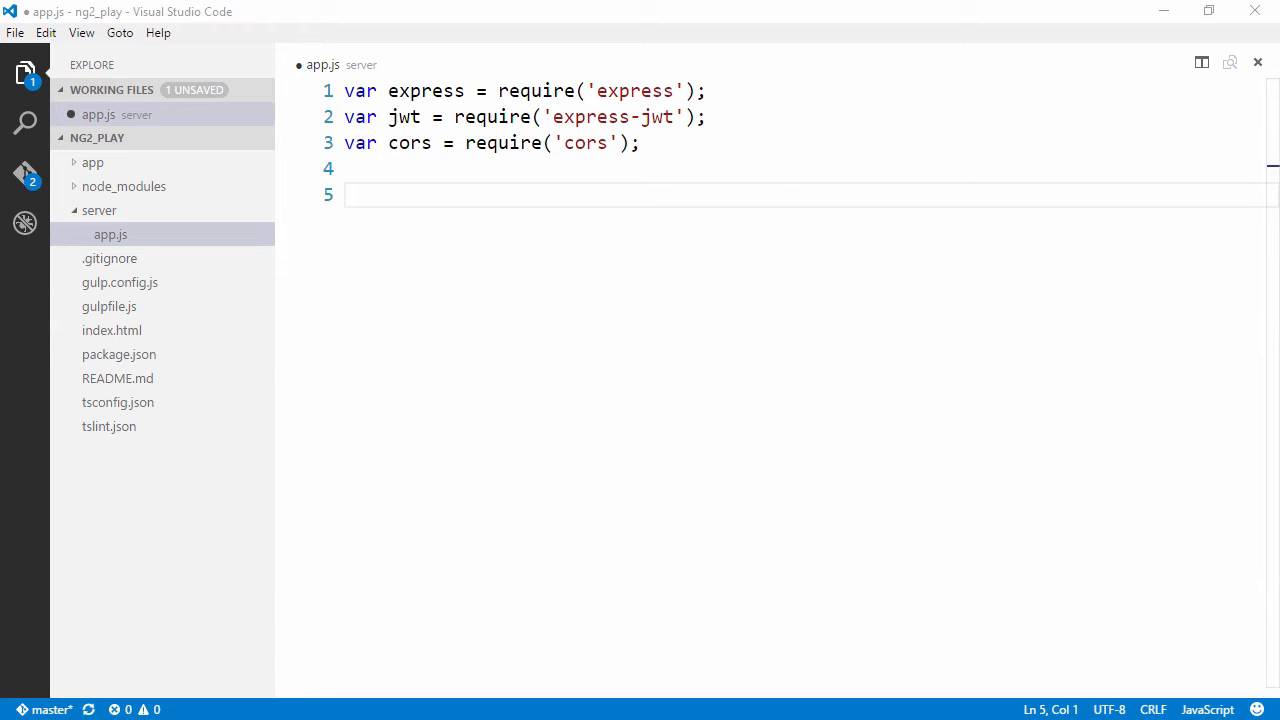
pyautogui.write('var app = express();')
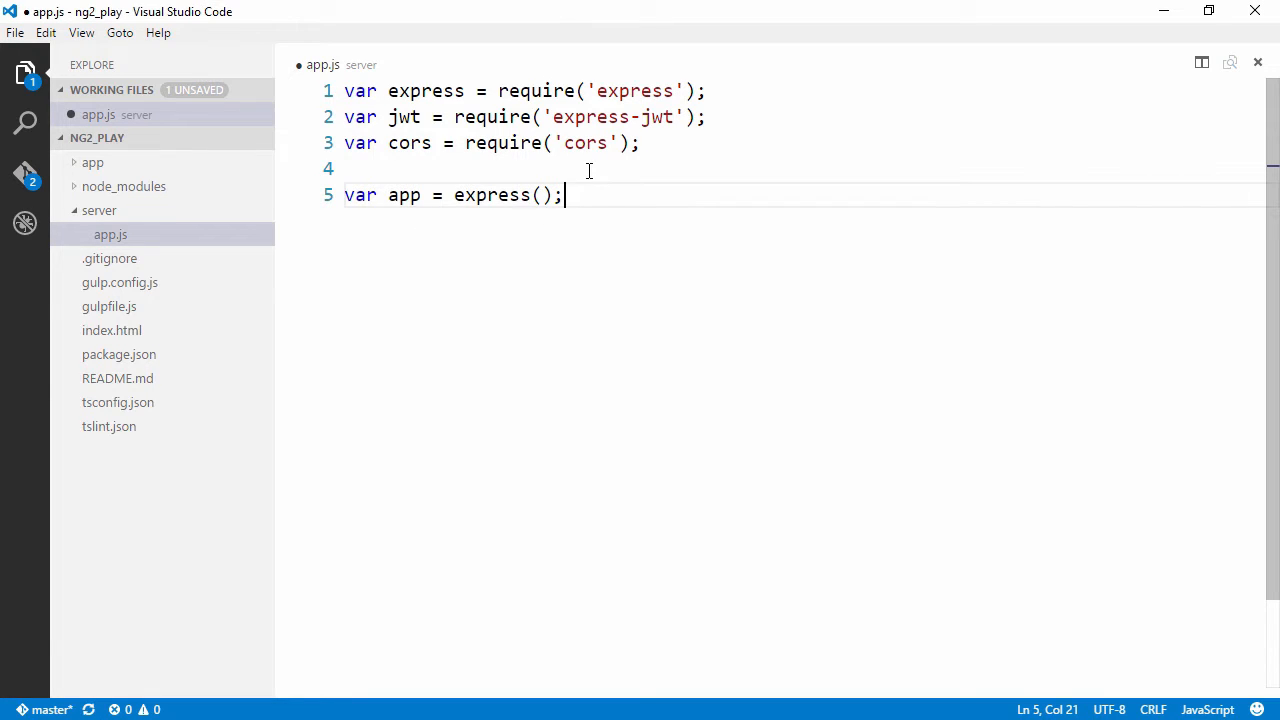
pyautogui.write('app.use(cors());')
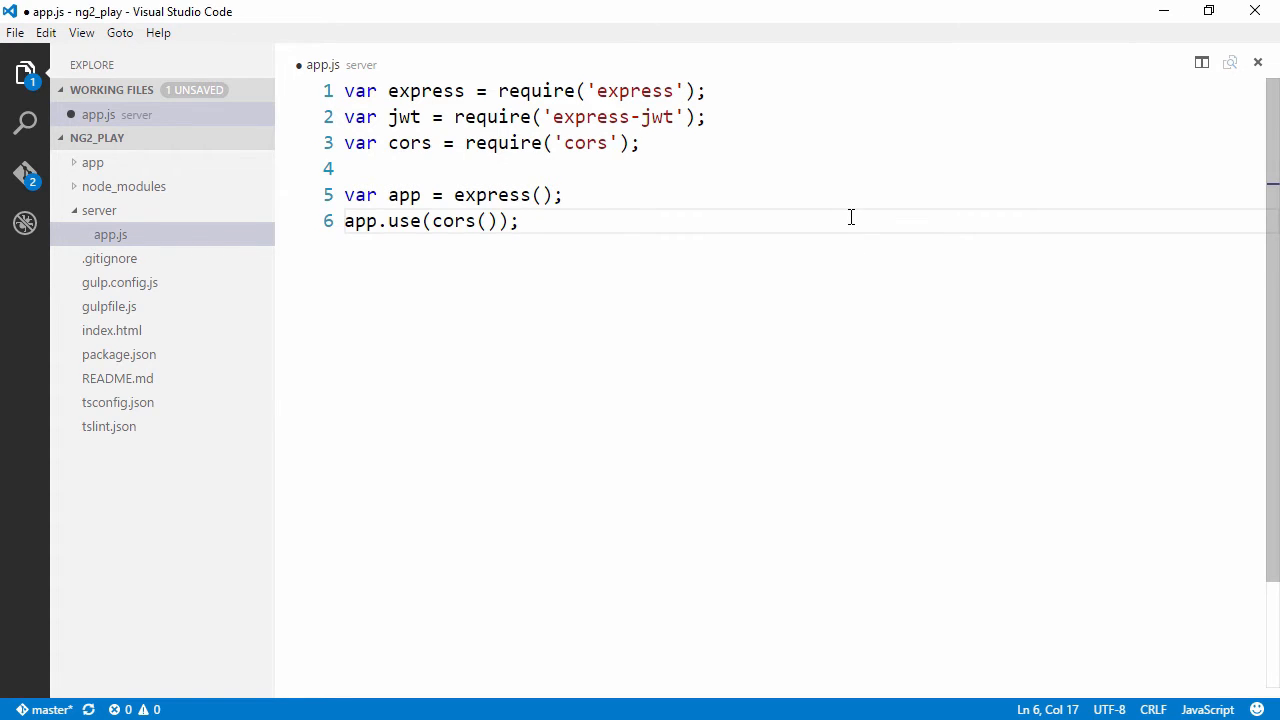
pyautogui.press('enter')
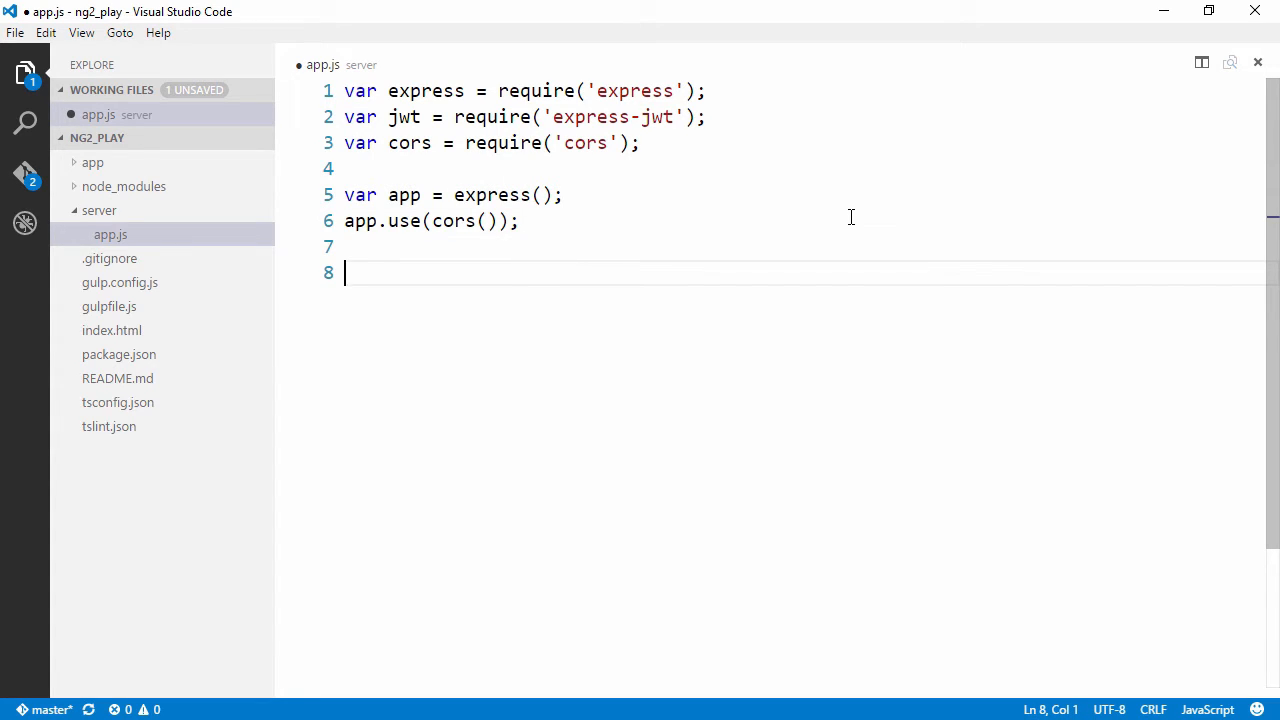
pyautogui.write('app.listen(3001, function () {')
pyautogui.write("console.log('Backend listening on port 3001!');")
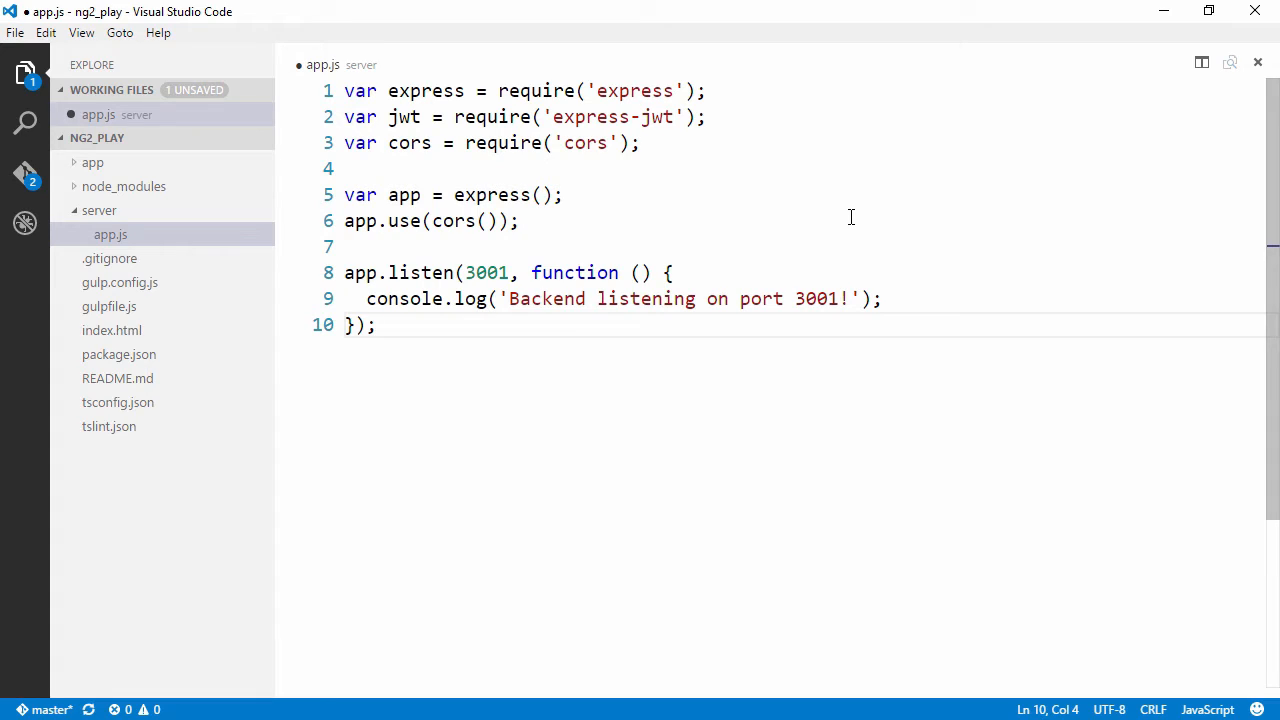
pyautogui.press('ctrl+s')
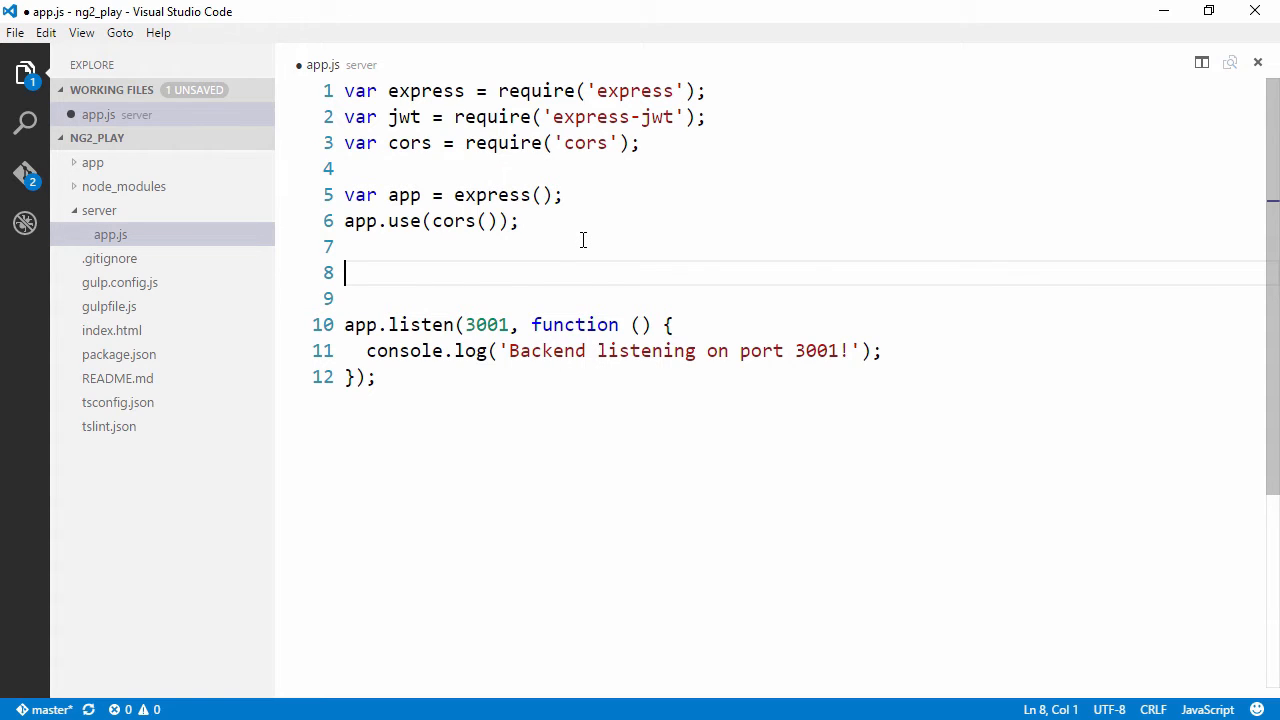
# - Add app.get('/api/quote', function (req, res) { ... }) above app.listen
pyautogui.write("app.get('/api/quote', function (req, res) {")
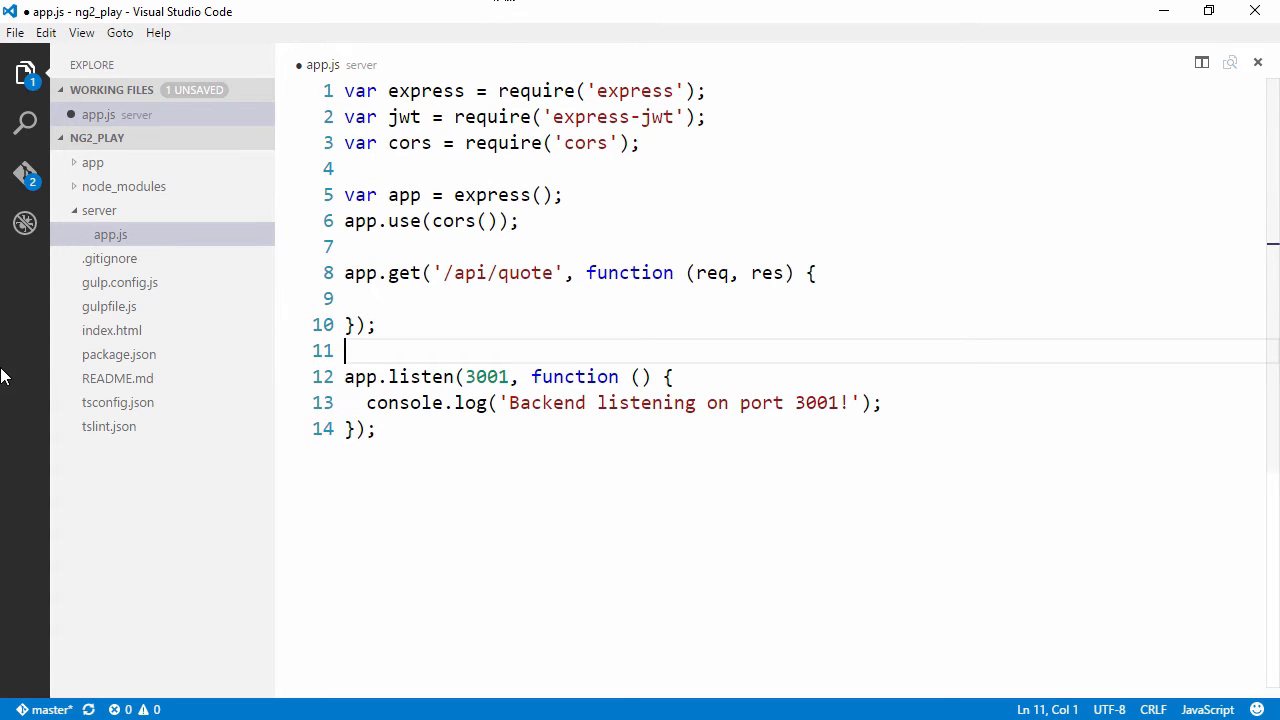
pyautogui.moveTo(106, 234)
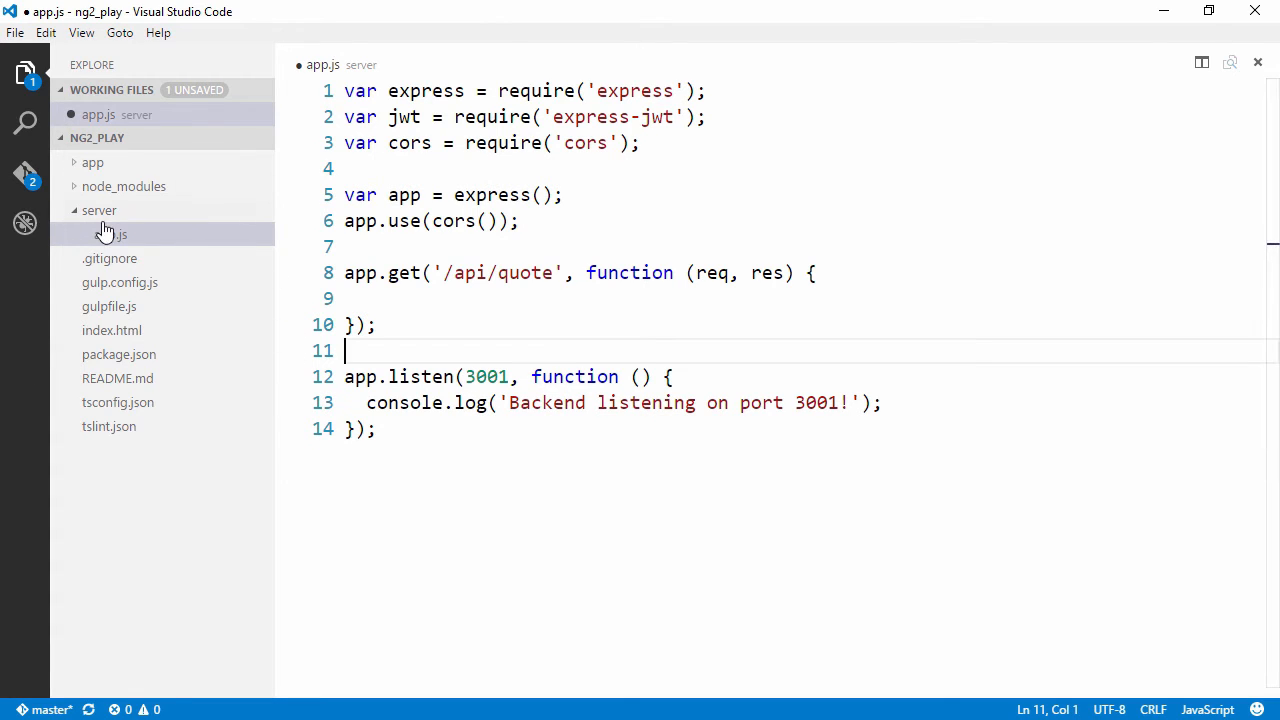
# - Require ./quotes.json and have the handler return quotes[rand] via res.json
pyautogui.rightClick(99, 210)
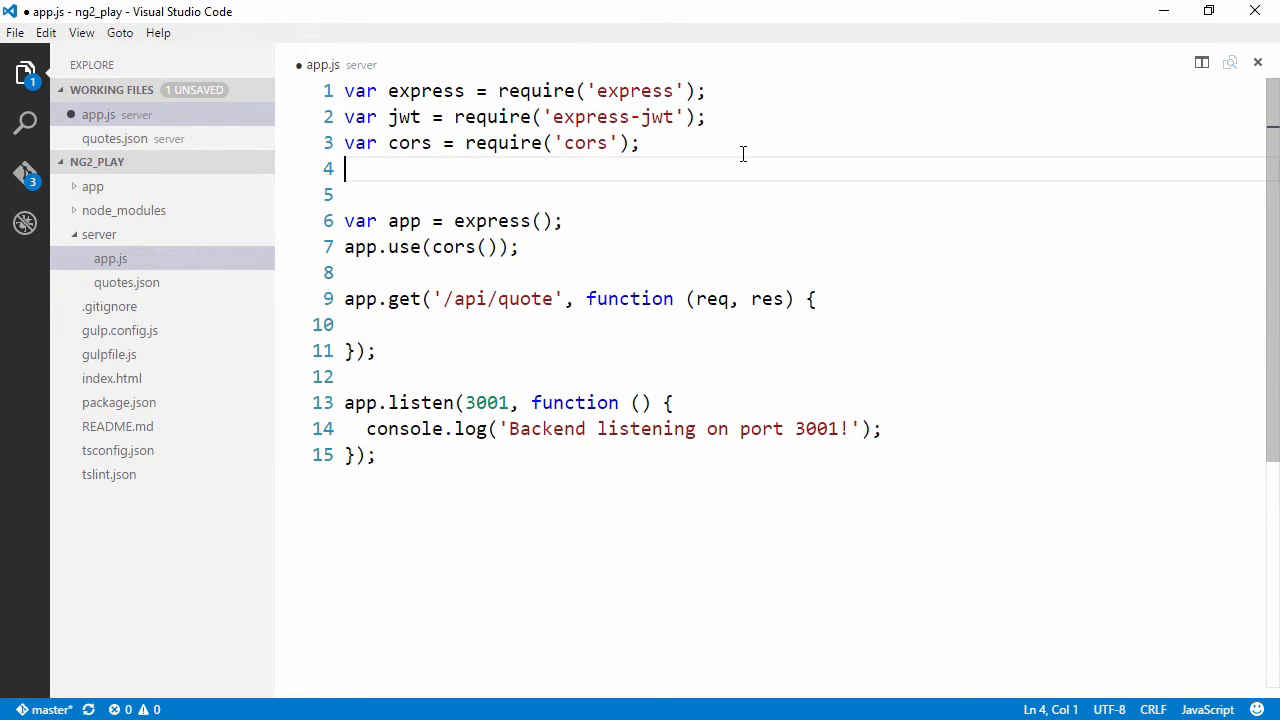
pyautogui.write("var quotes = require('./quotes.json');")
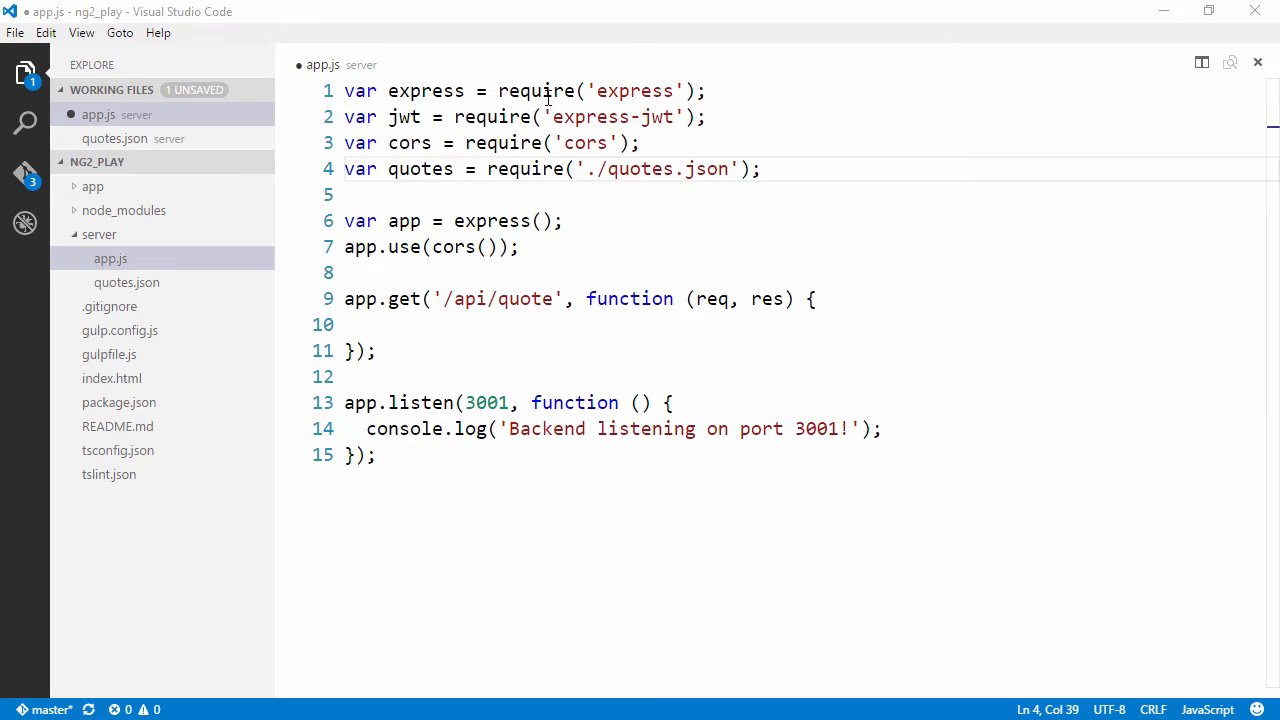
pyautogui.write('var rand = Math.ceil(Math.random() * quotes.length);')
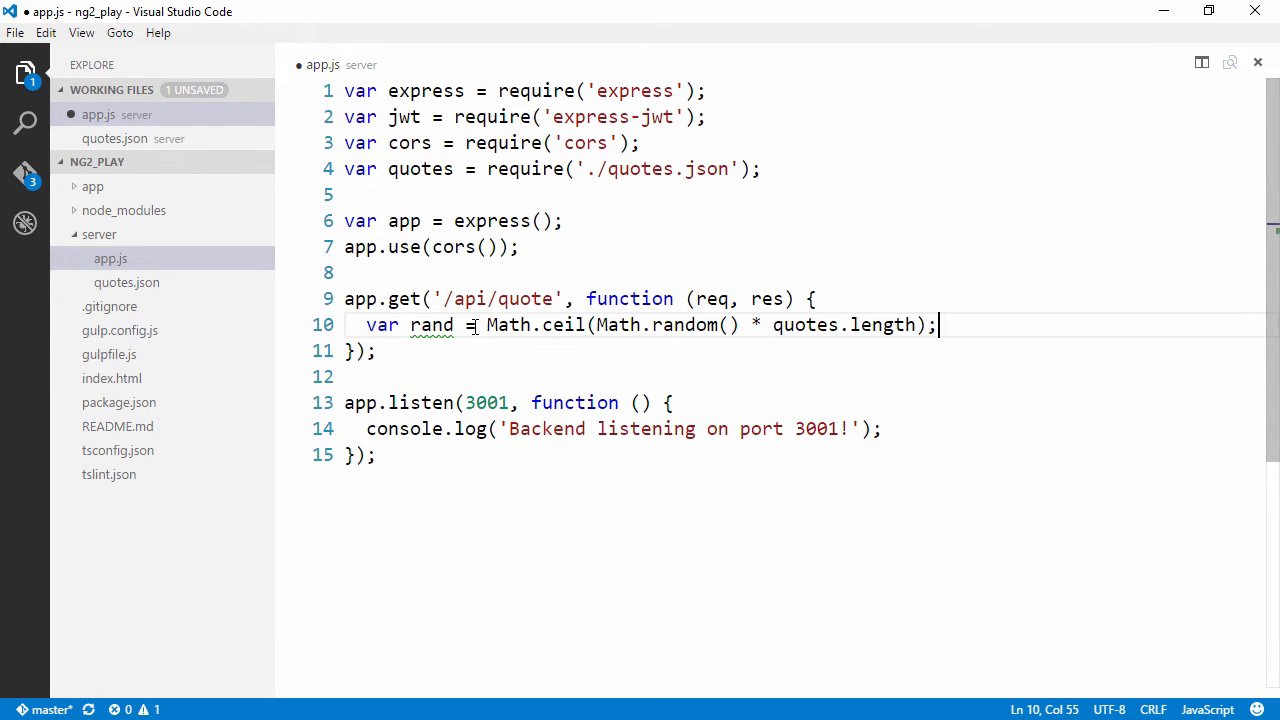
pyautogui.write('res.json(quotes[rand]);')
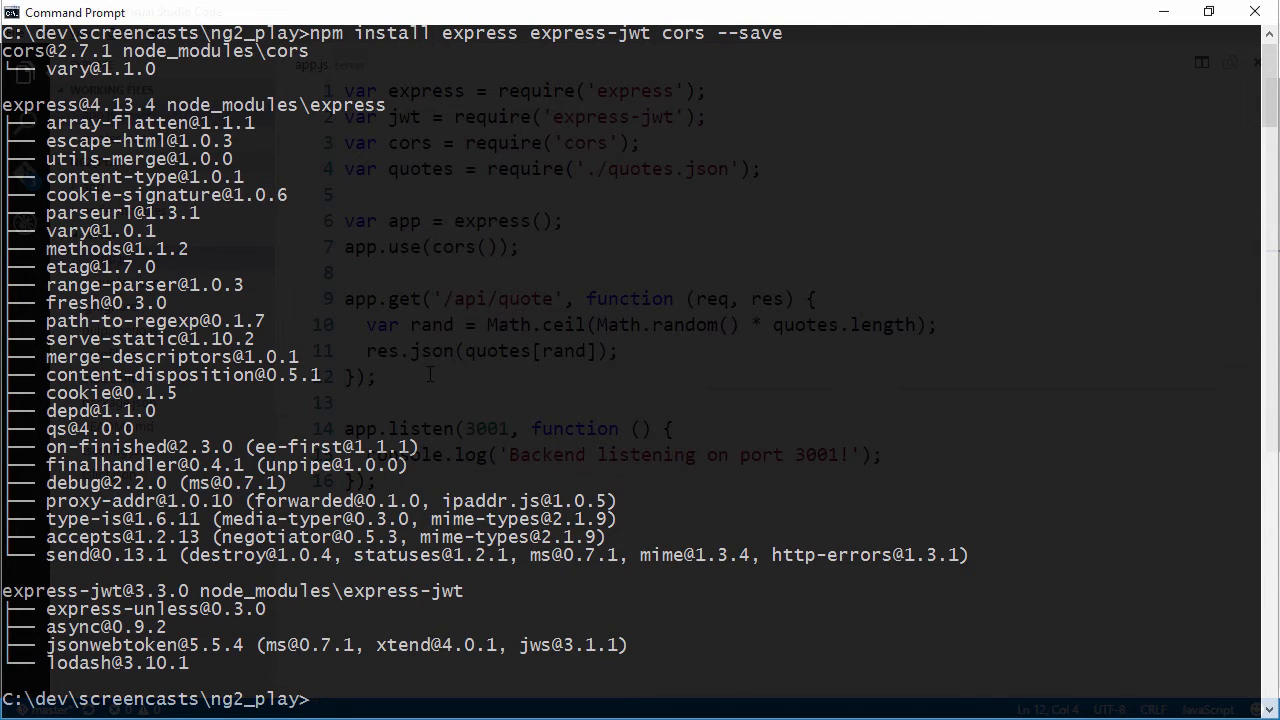
# - Change into the server folder and start the backend with node app.js
pyautogui.write('cd server')
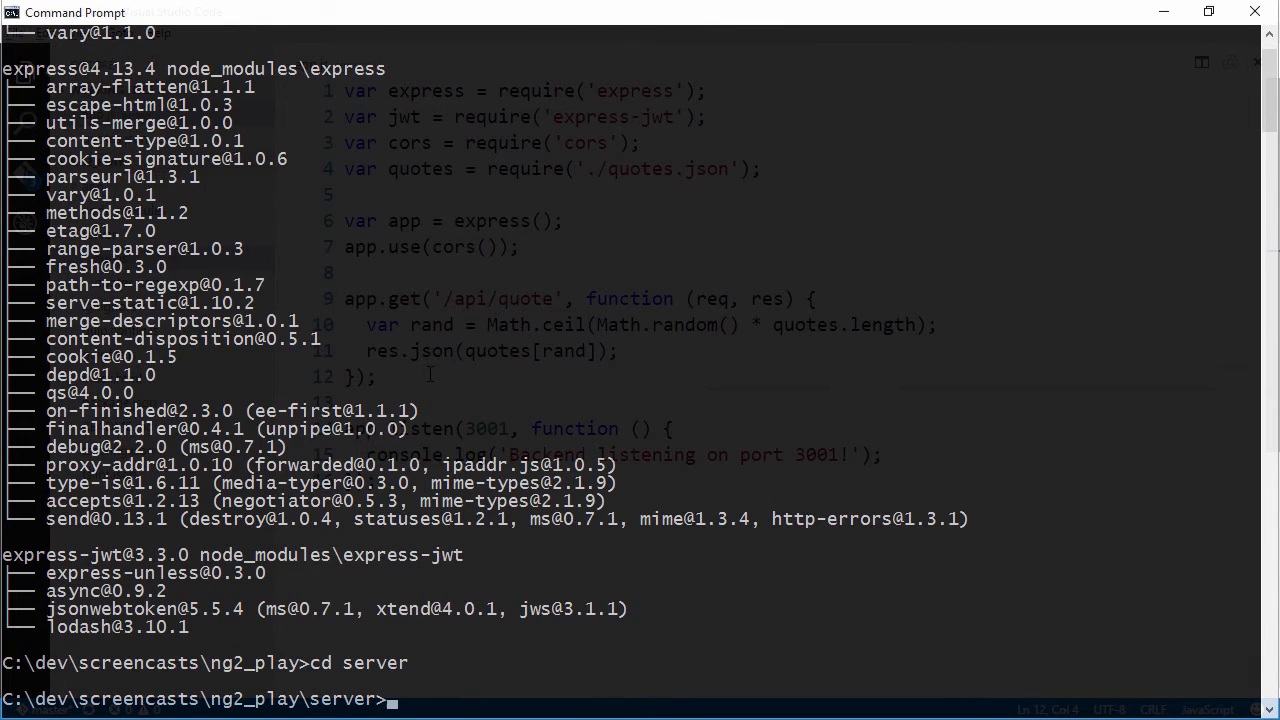
pyautogui.write('node app.s')
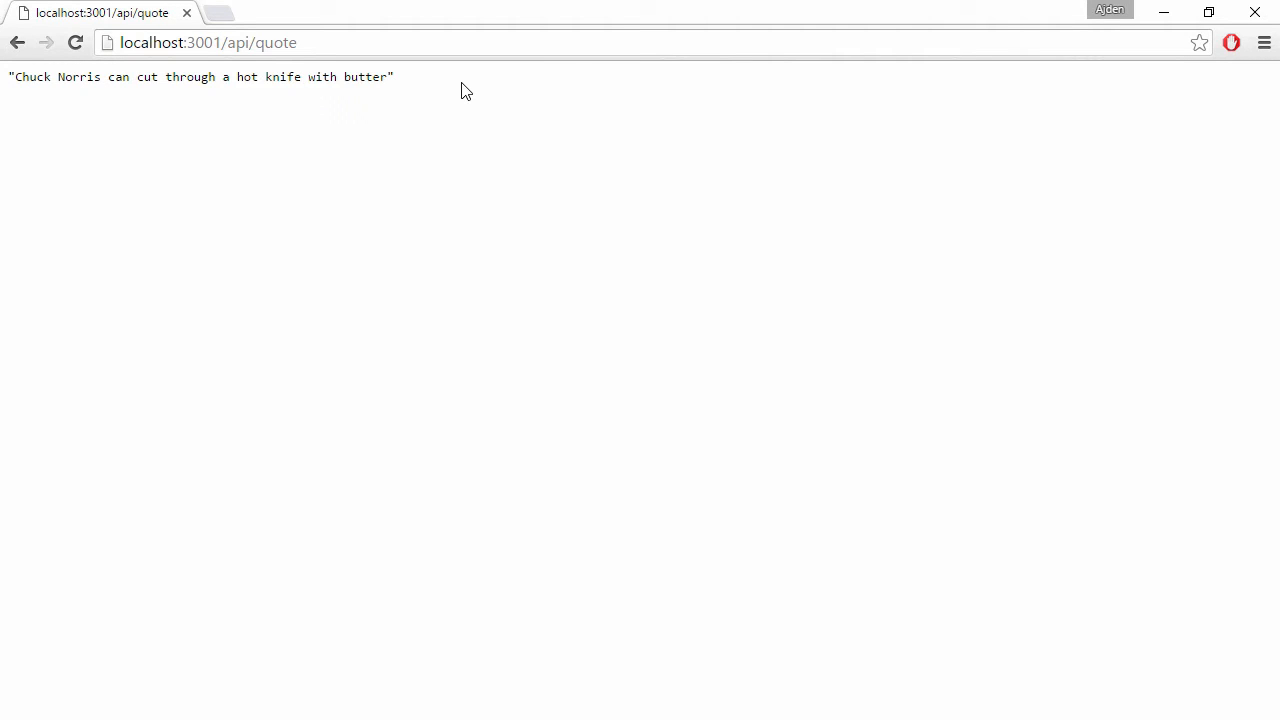
pyautogui.moveTo(598, 36)
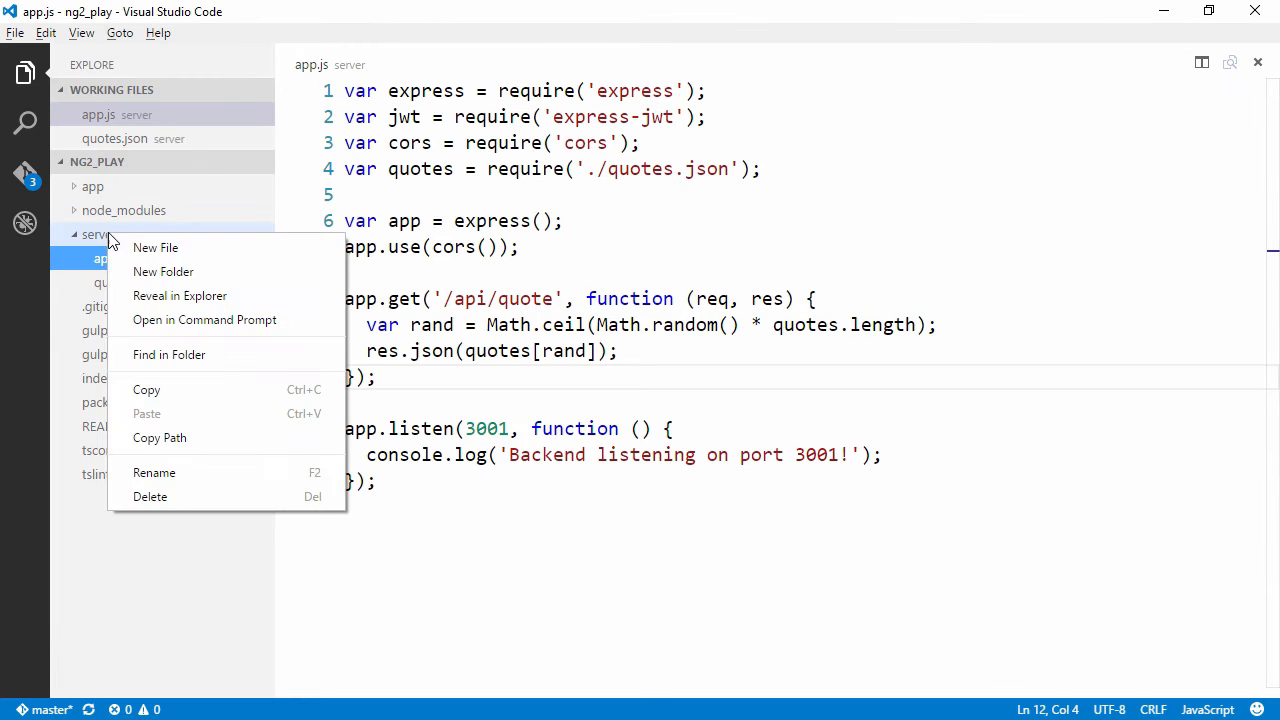
pyautogui.click(155, 247)
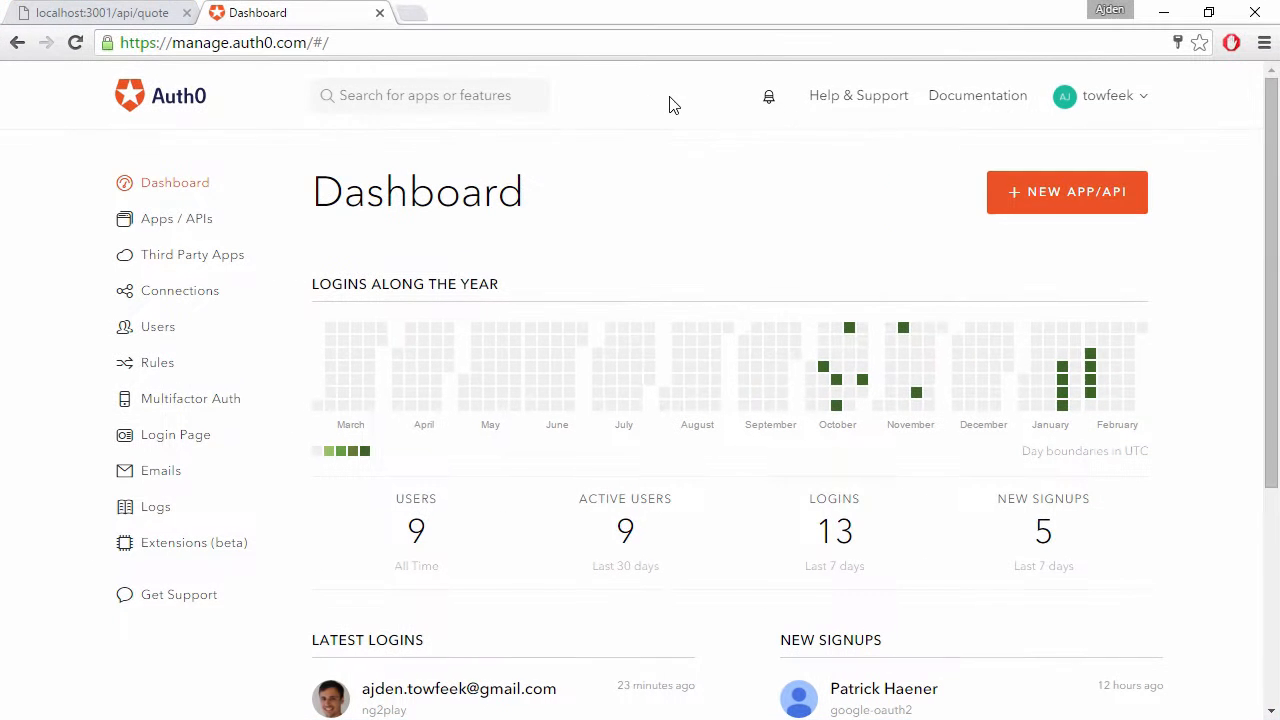
# - Open ng2play from Apps / APIs and select its Client ID value
pyautogui.scroll(-3)
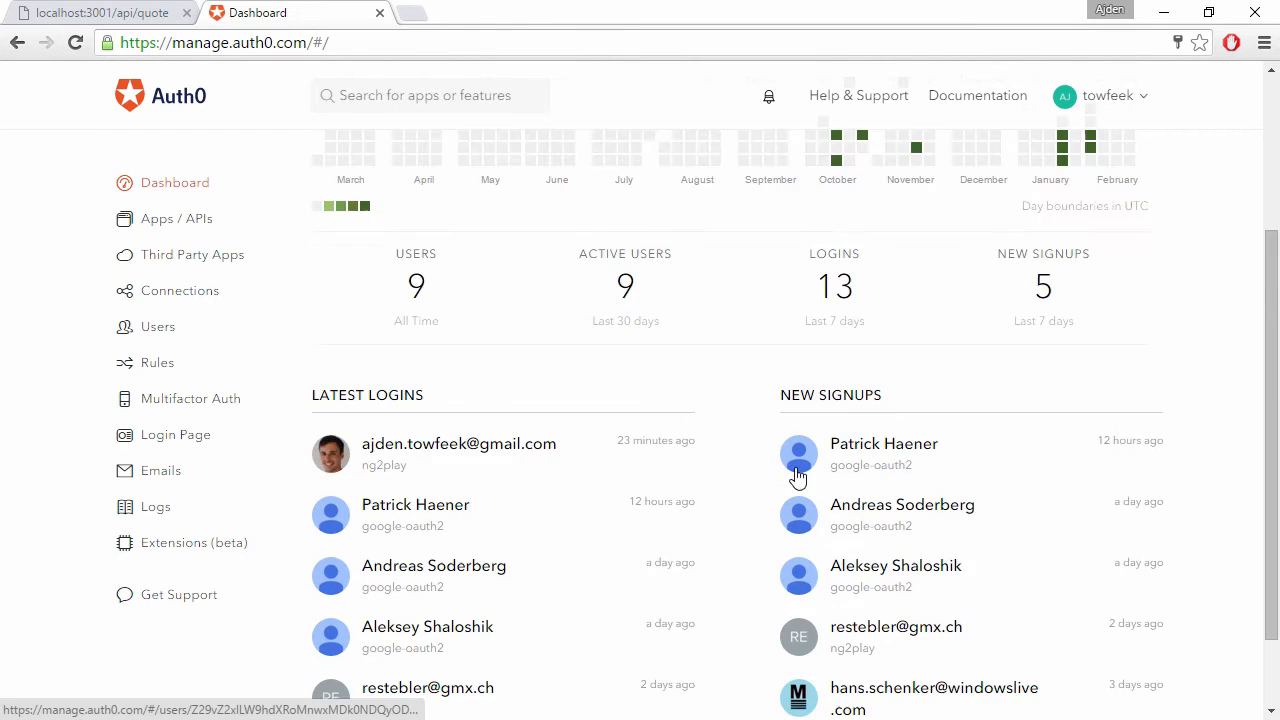
pyautogui.moveTo(917, 530)
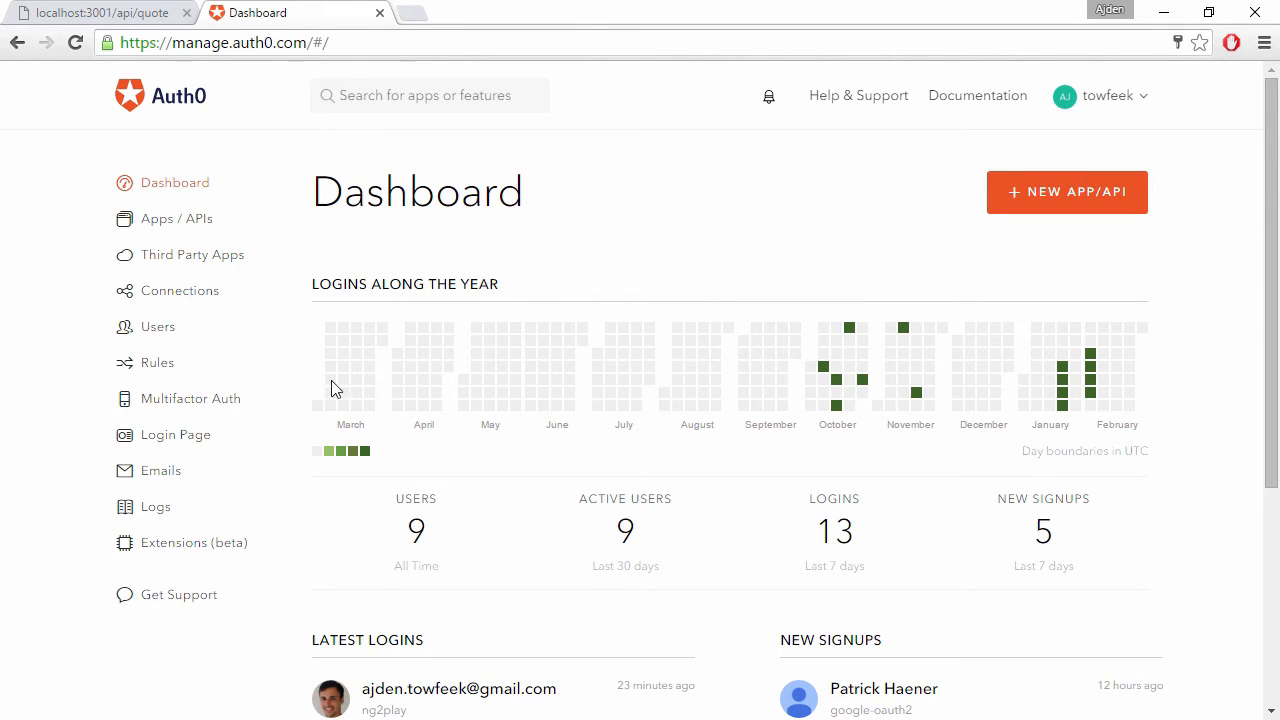
pyautogui.click(176, 218)
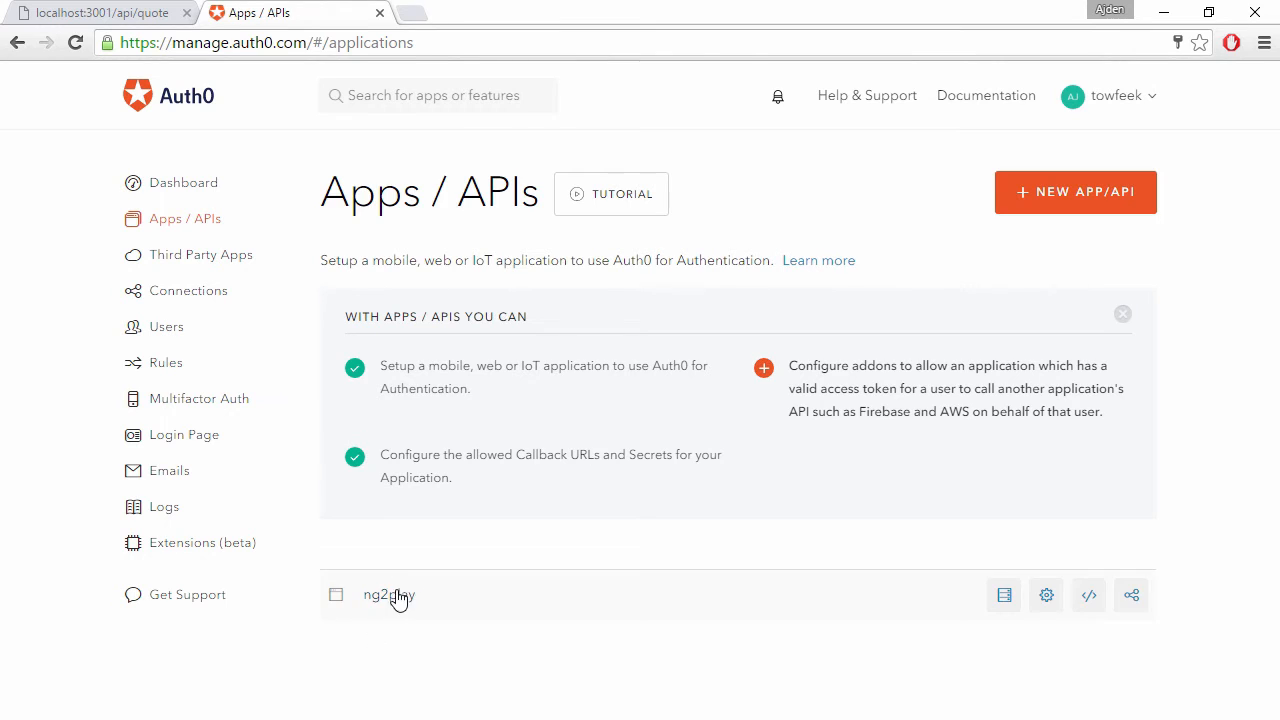
pyautogui.click(388, 595)
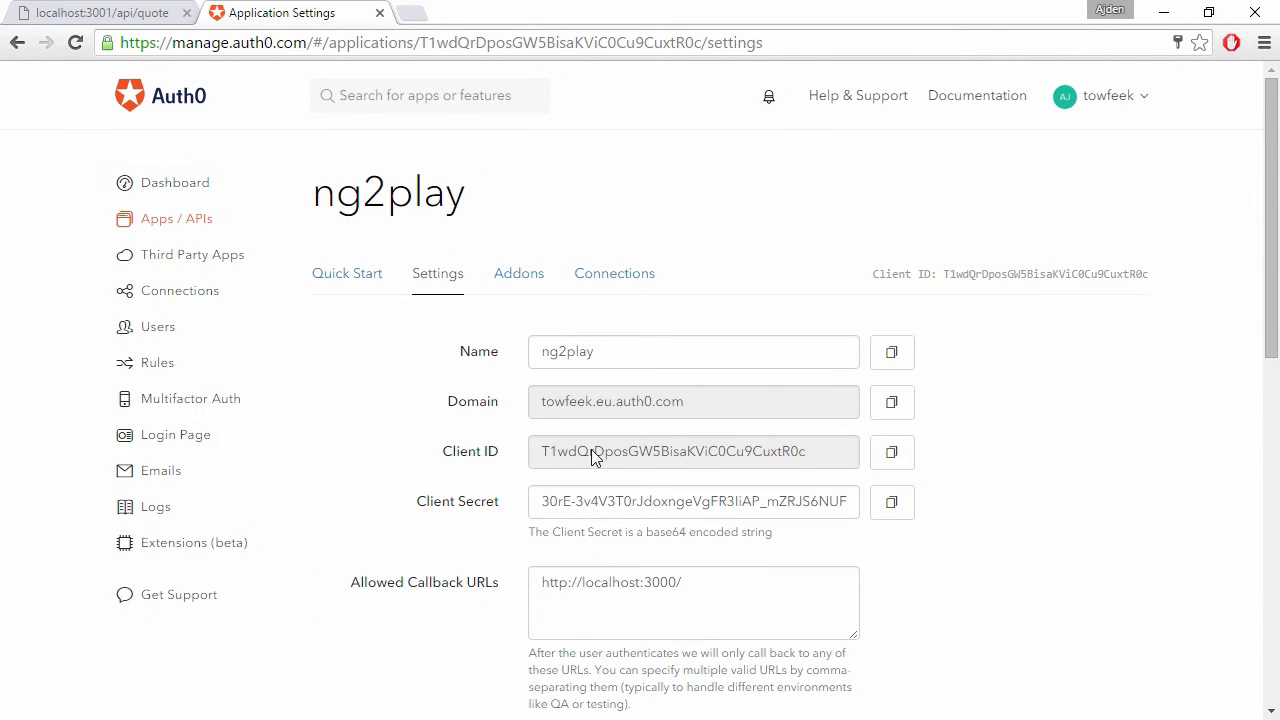
pyautogui.moveTo(635, 452)
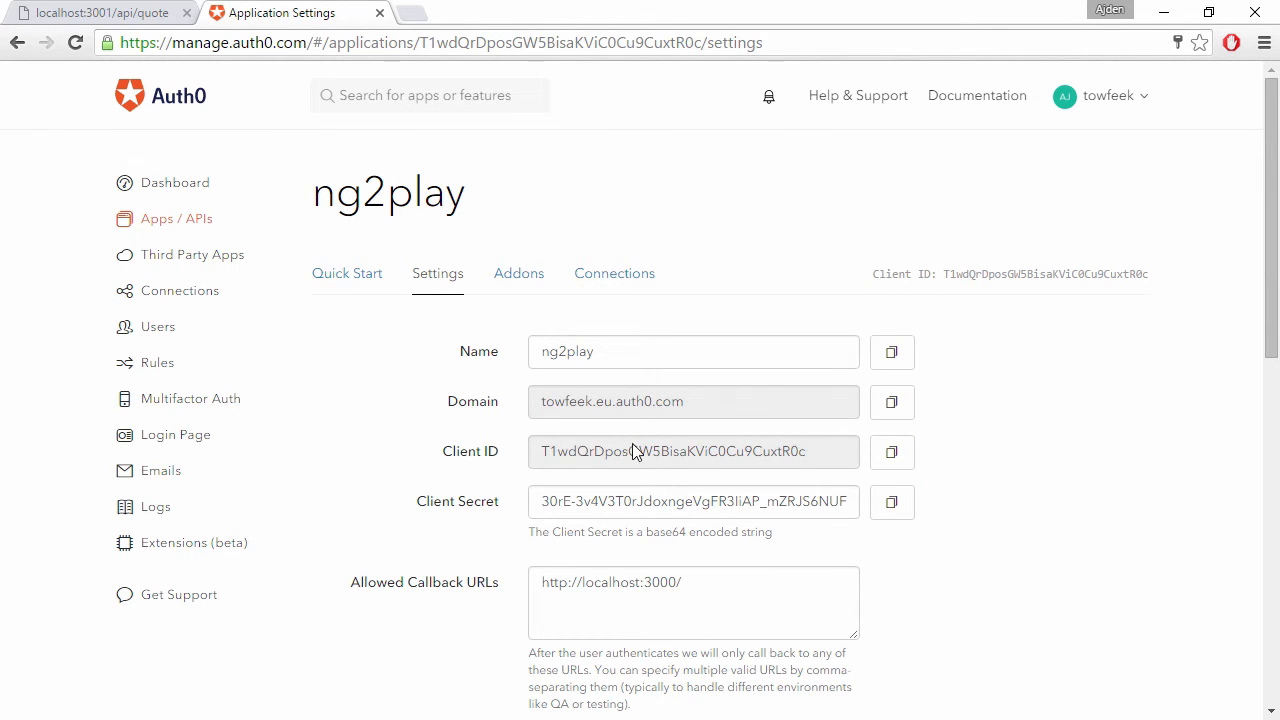
pyautogui.moveTo(510, 518)
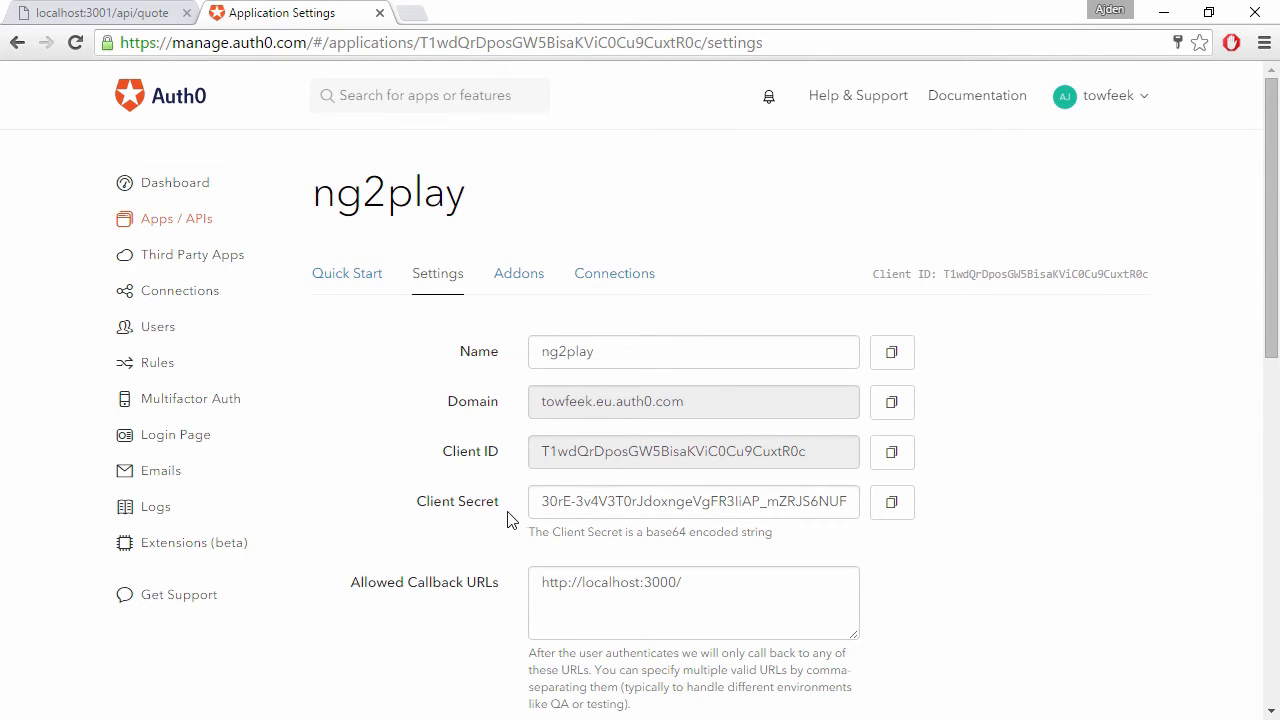
pyautogui.click(891, 451)
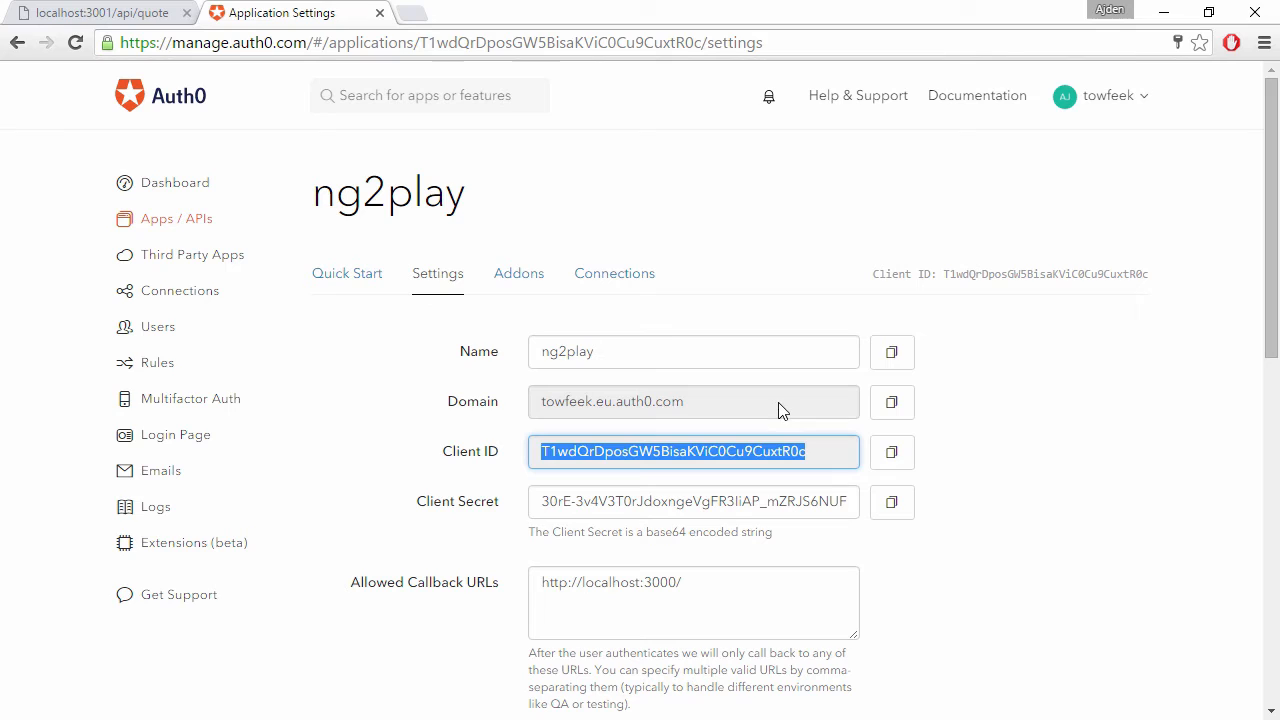
pyautogui.moveTo(778, 411)
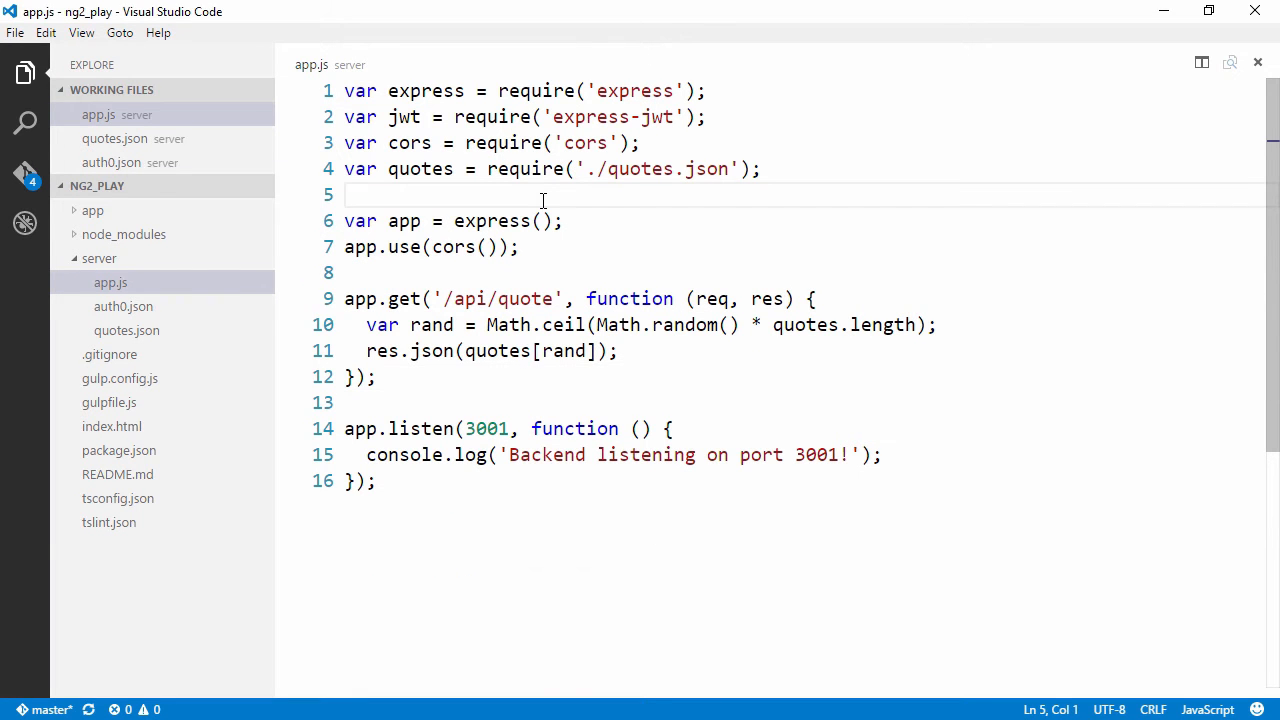
# - Require ./auth0.json and guard /api/quote with app.use('/api/quote', jwtCheck)
pyautogui.write("var auth0Settings = require('./auth0.json');")
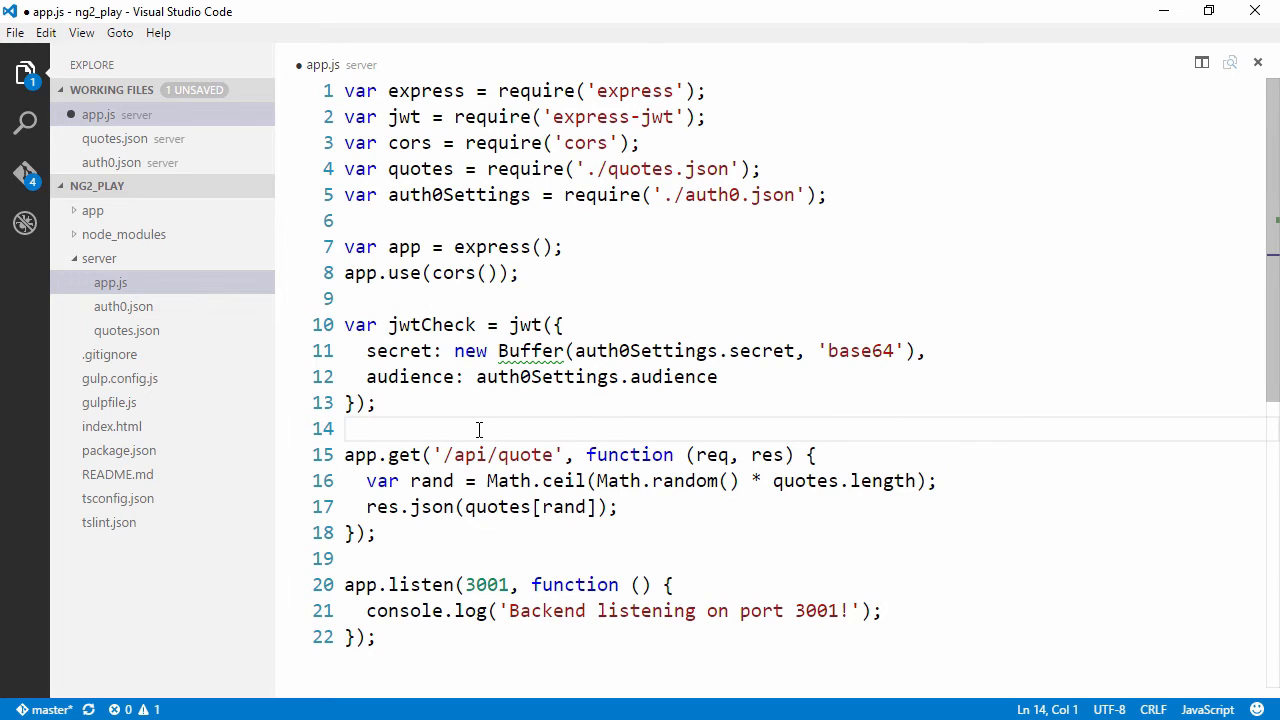
pyautogui.write("app.use('/api/quote', jwtCheck);")
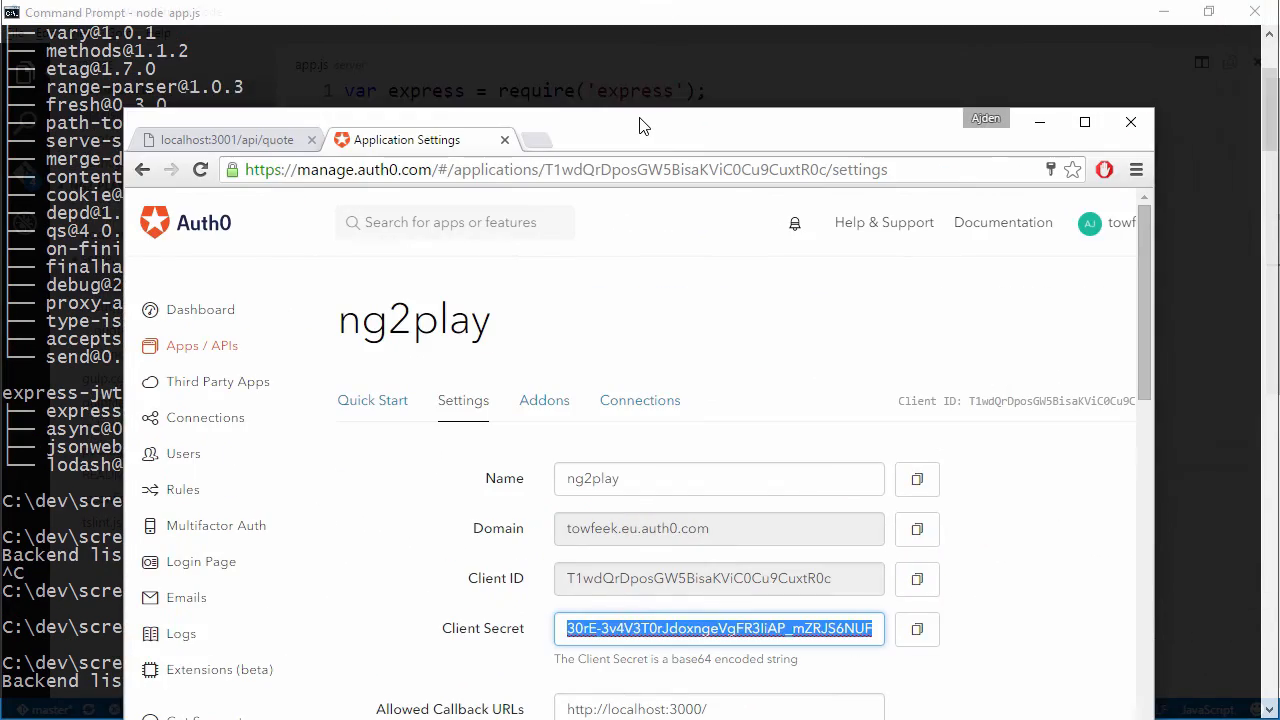
pyautogui.click(225, 139)
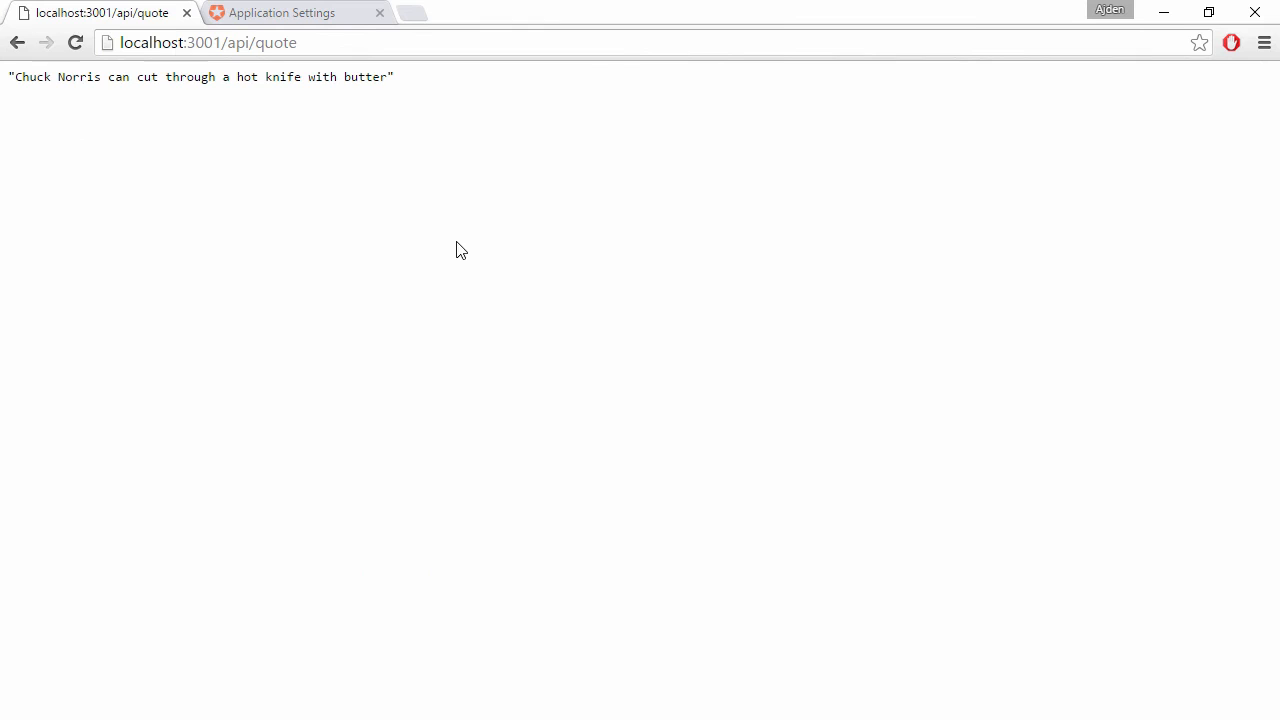
# - Reload localhost:3001/api/quote to confirm the no-token UnauthorizedError
pyautogui.click(75, 42)
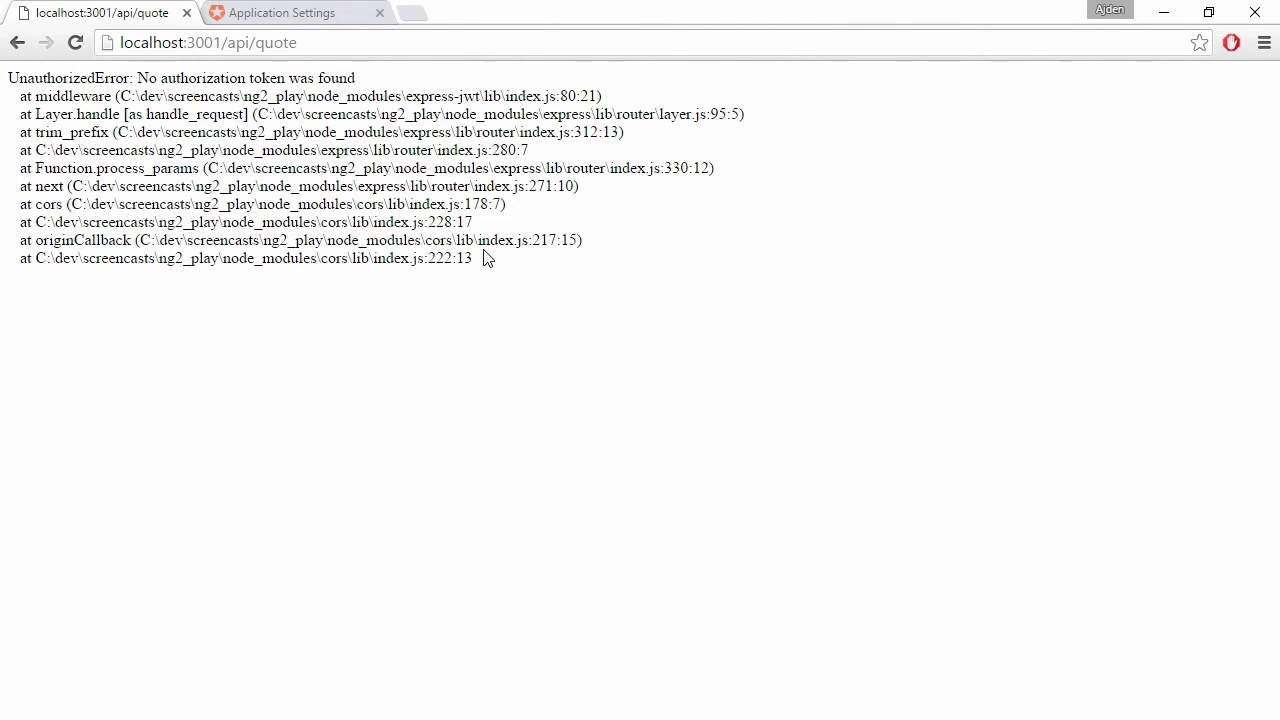
pyautogui.moveTo(672, 120)
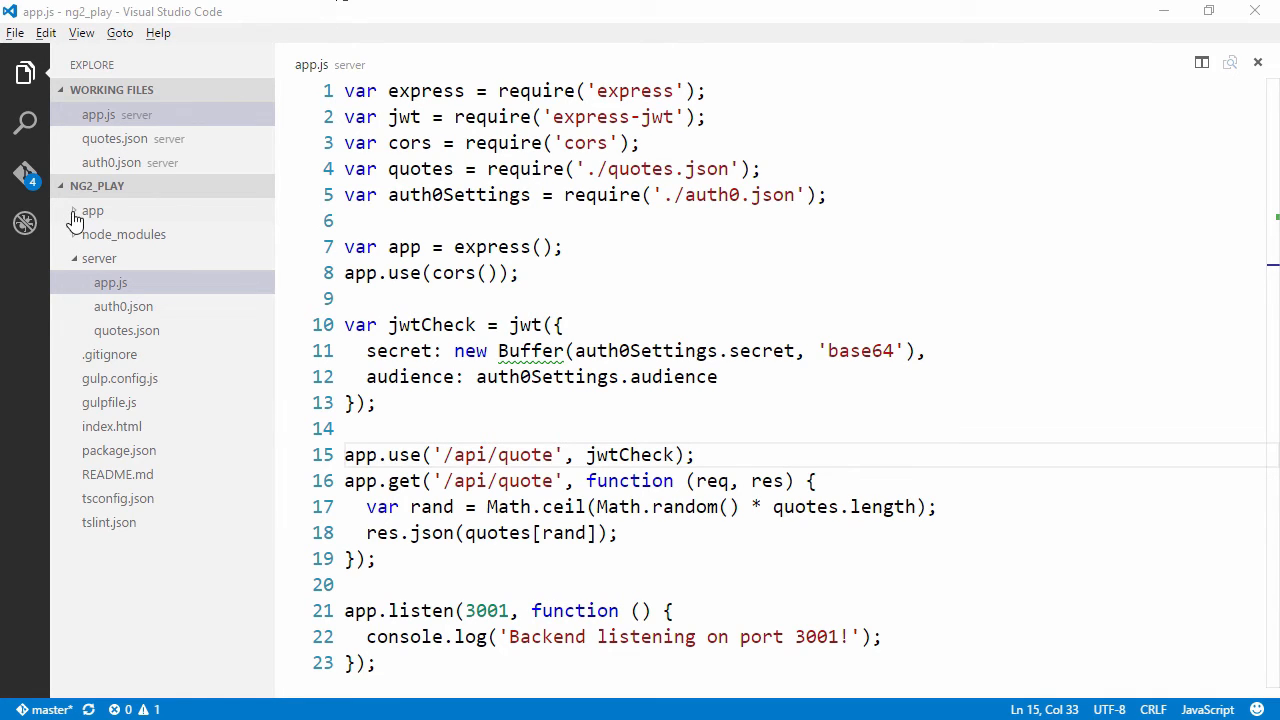
# - Import HTTP_PROVIDERS, AuthHttp and AuthConfig in boot.ts and register HTTP_PROVIDERS in bootstrap
pyautogui.click(92, 210)
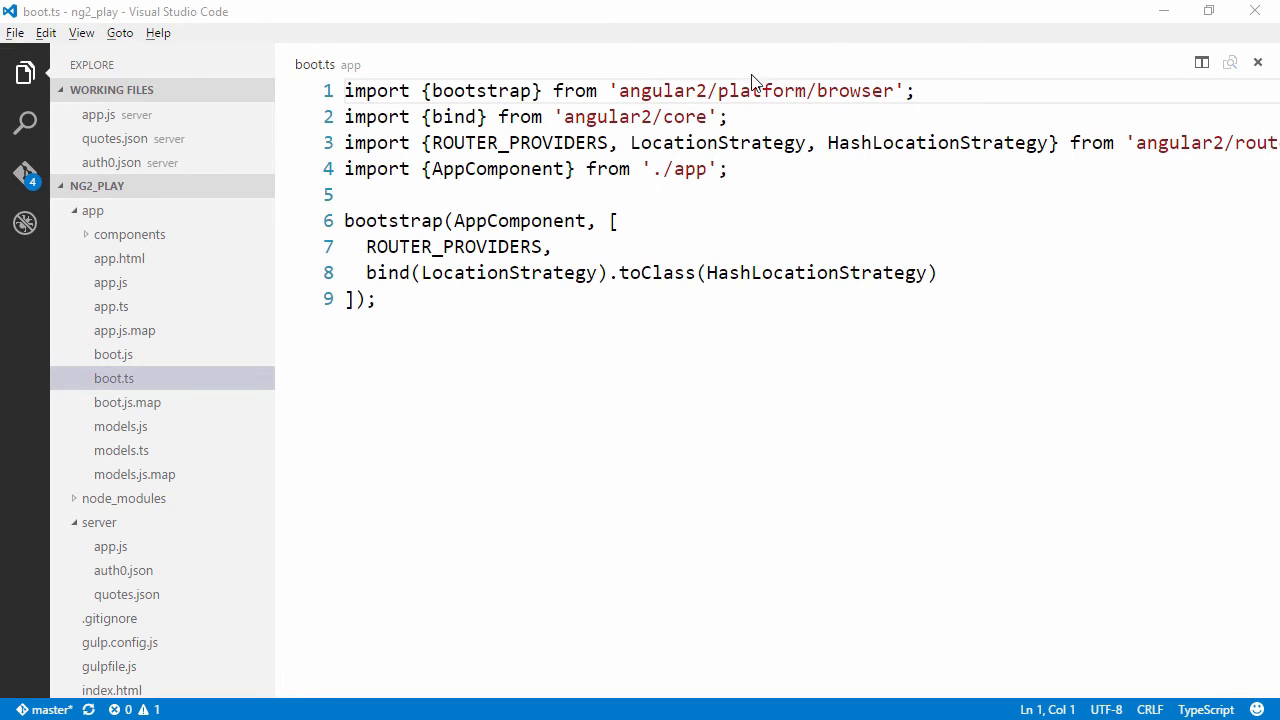
pyautogui.write("import {HTTP_PROVIDERS} from 'angular2/http';")
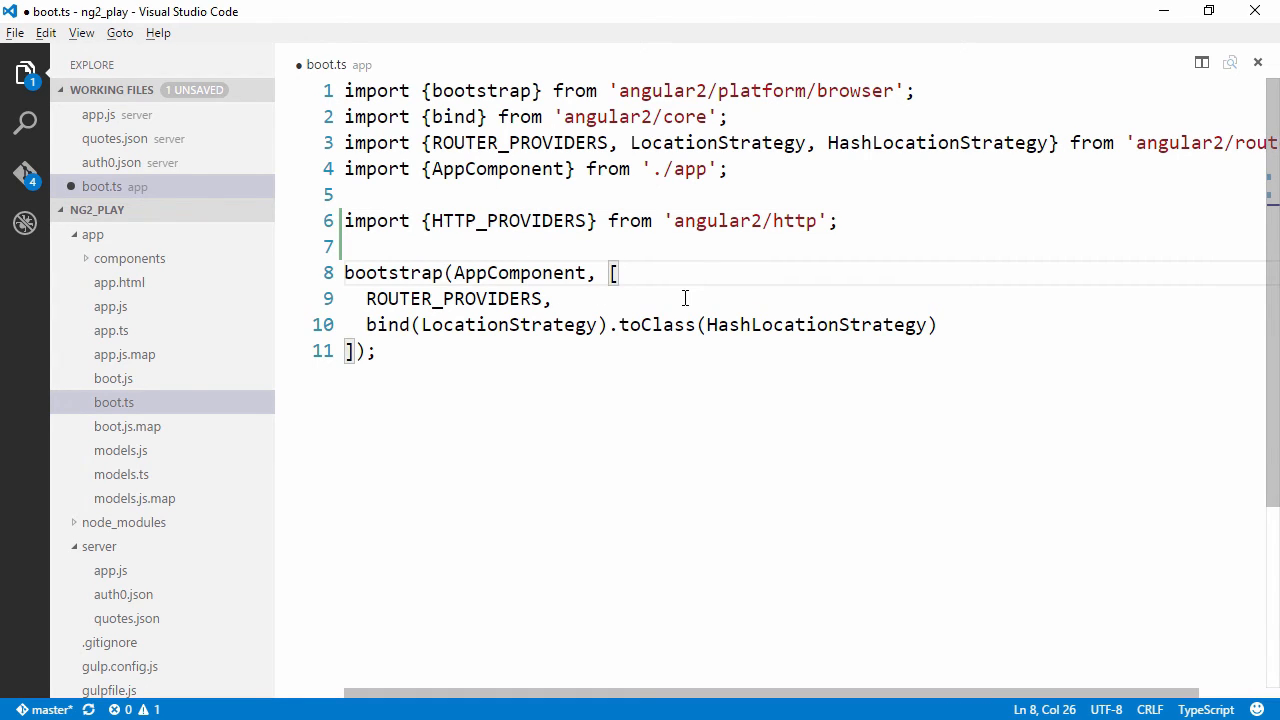
pyautogui.write('HTTP_PROVIDERS,')
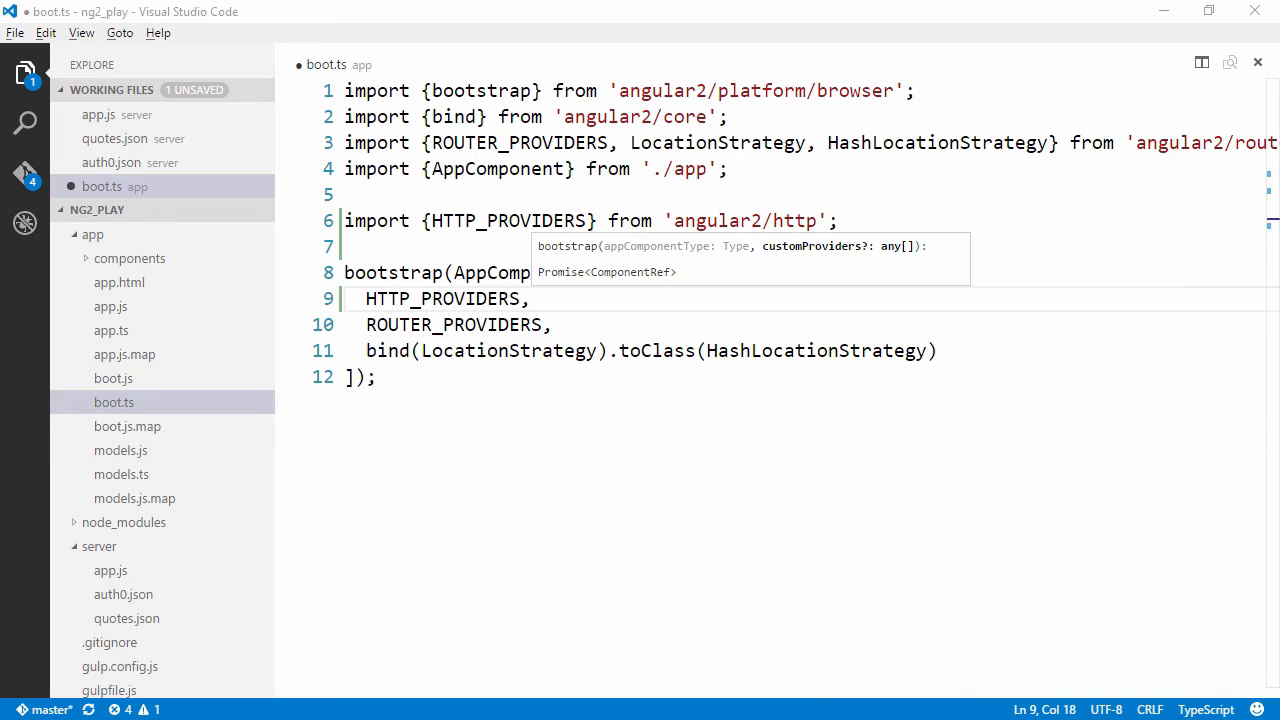
pyautogui.write("import {AuthHttp, AuthConfig} from 'angular2-jwt';")
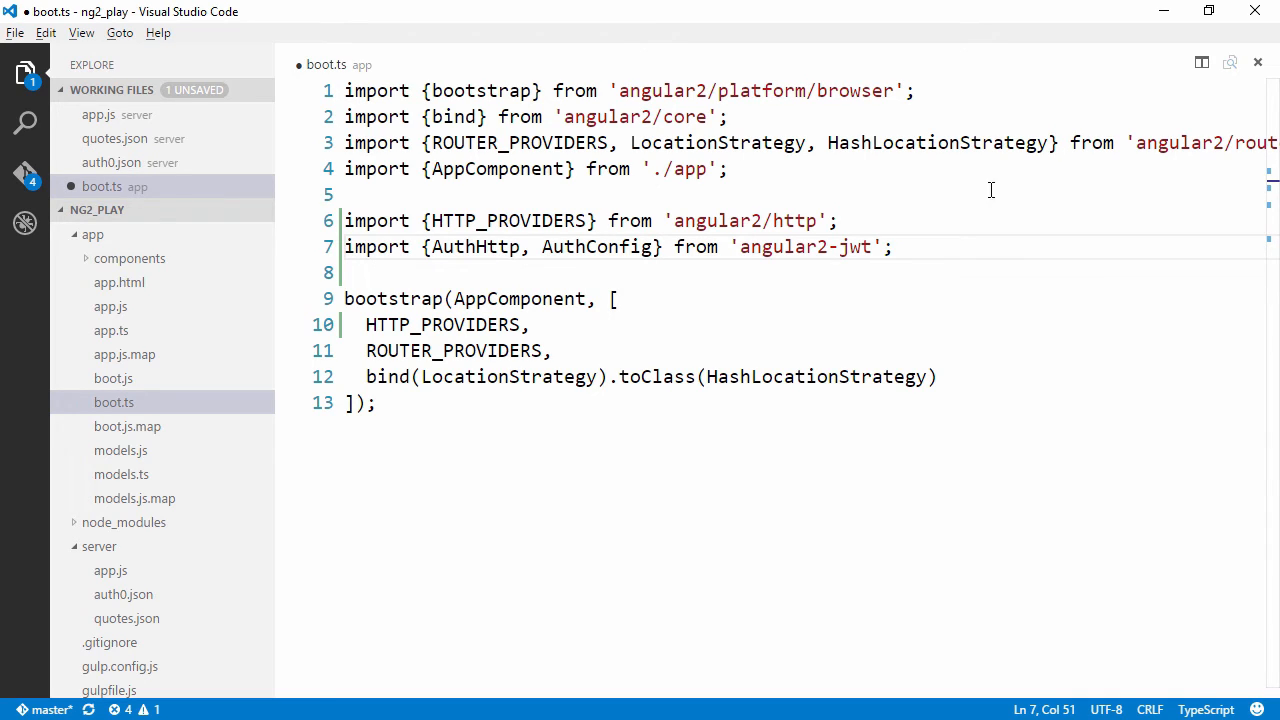
# - Import provide in boot.ts, register the localStorage token AuthConfig factory and AuthHttp, and save
pyautogui.doubleClick(453, 117)
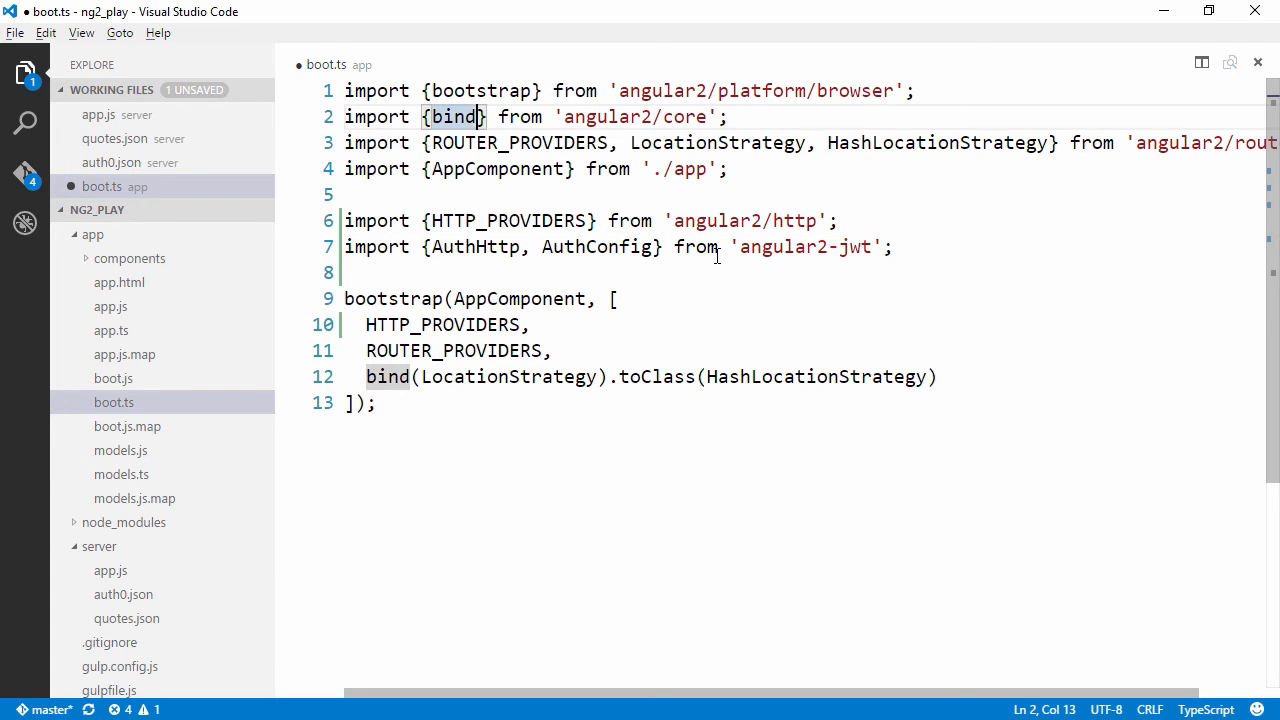
pyautogui.write(',')
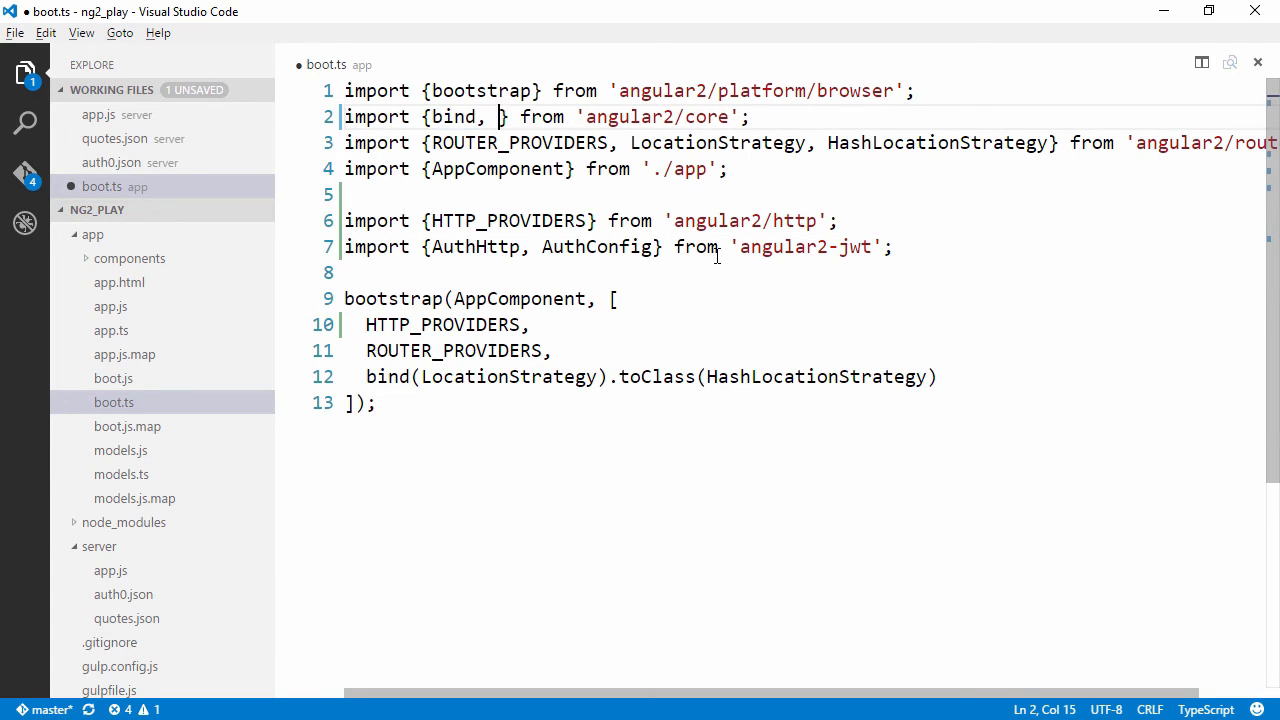
pyautogui.write('provide')
pyautogui.write('return new AuthConfig();')
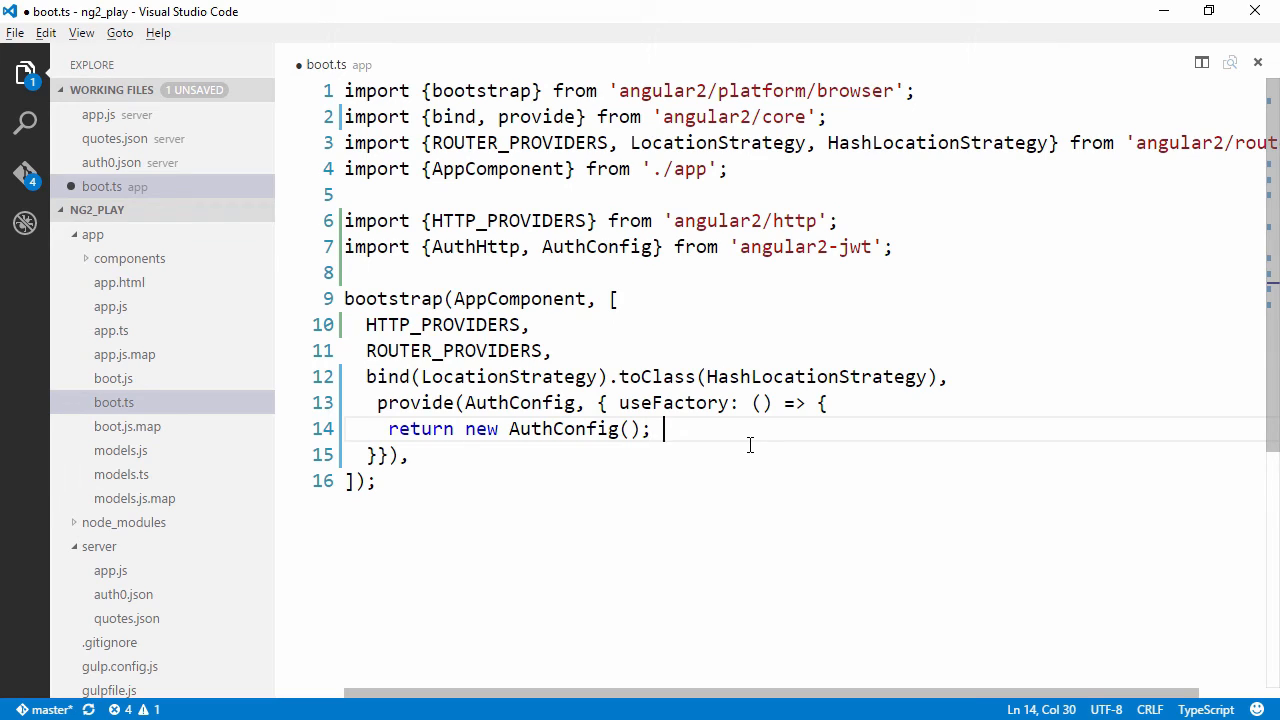
pyautogui.write('(() => localStorage.getItem(tokenName))')
pyautogui.write('AuthHttp')
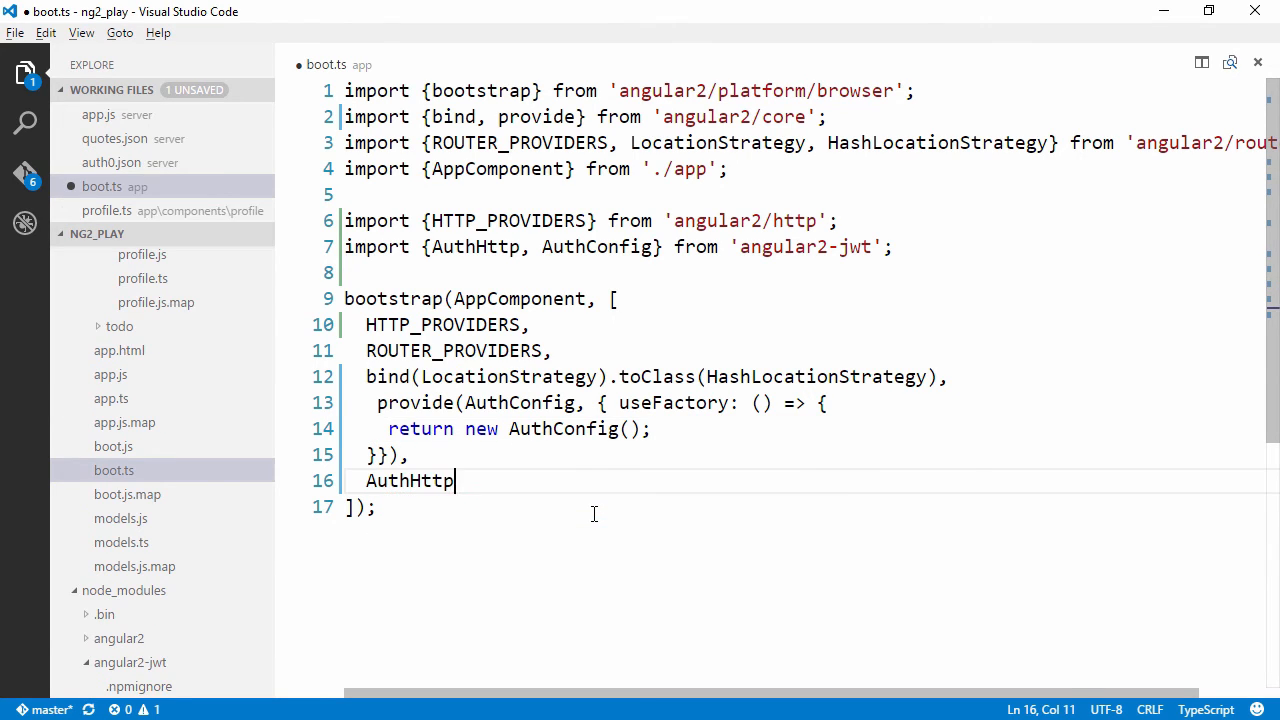
pyautogui.press('ctrl+s')
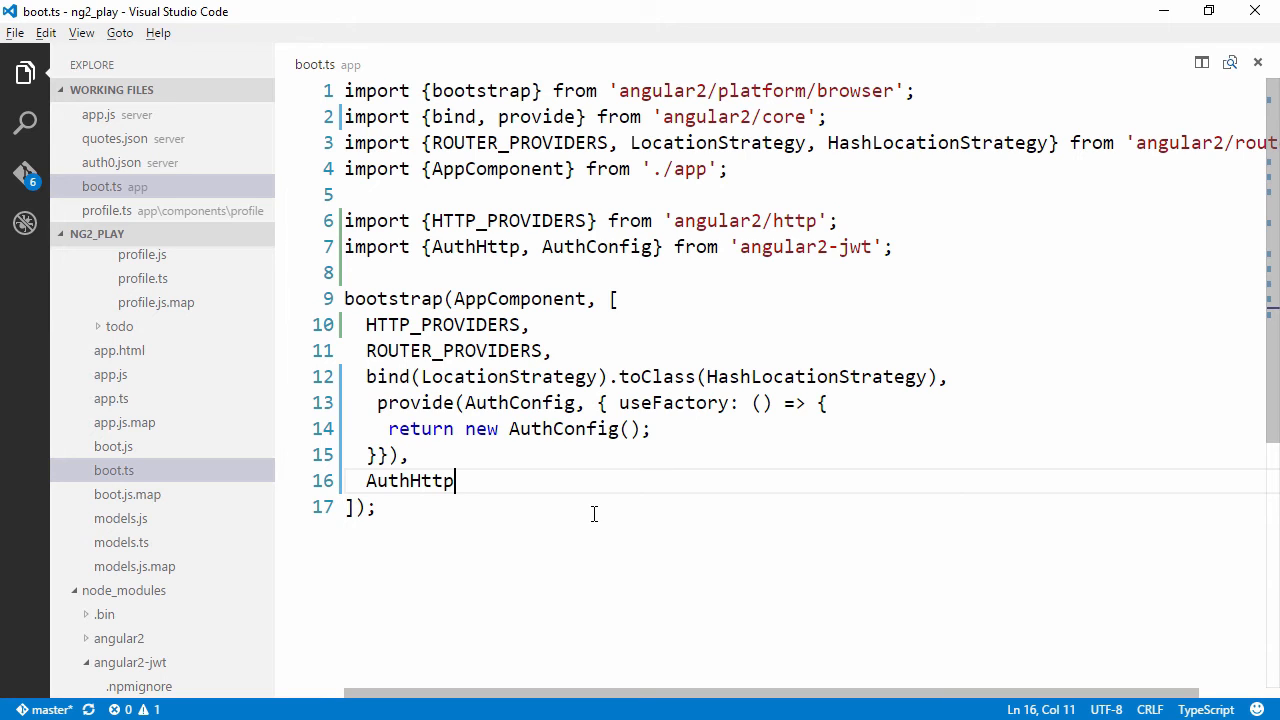
# - In profile.ts, import AuthHttp from angular2-jwt and add a getChuckQuote method called from the constructor
pyautogui.click(142, 354)
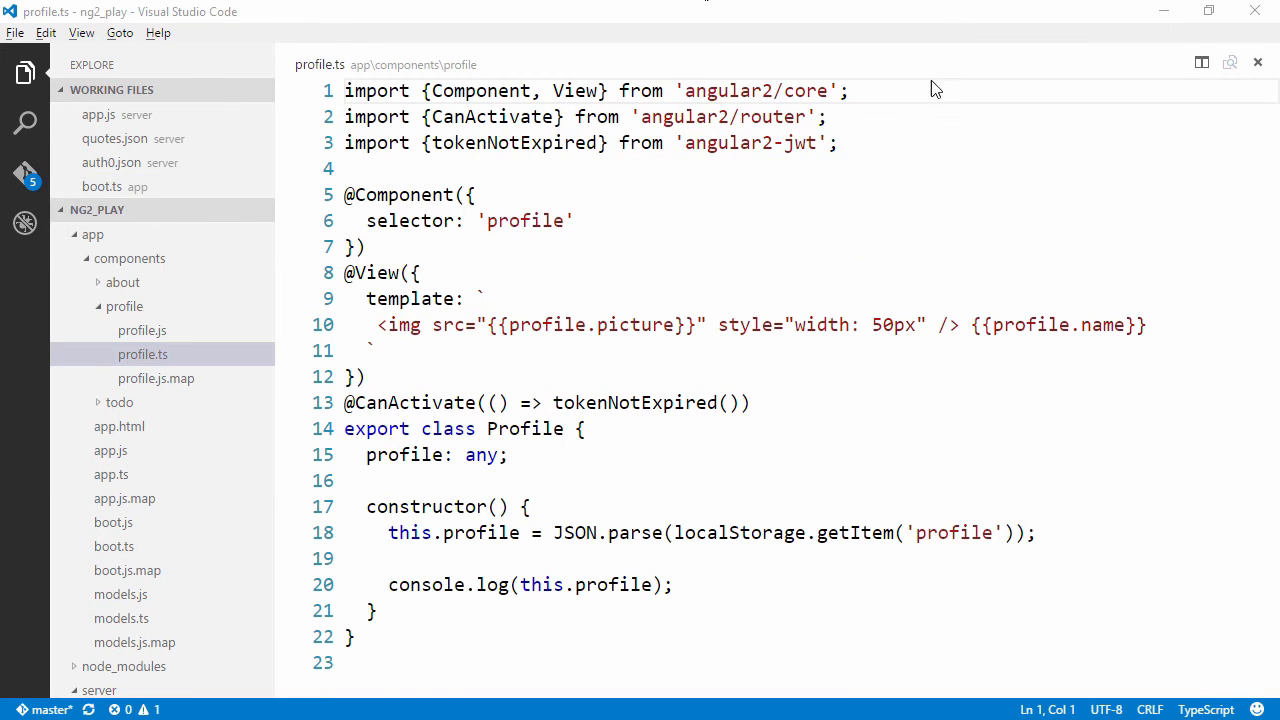
pyautogui.write("import {AuthHttp} from 'angular2-jwt';")
pyautogui.click(807, 507)
pyautogui.write('public authHttp: AuthHttp')
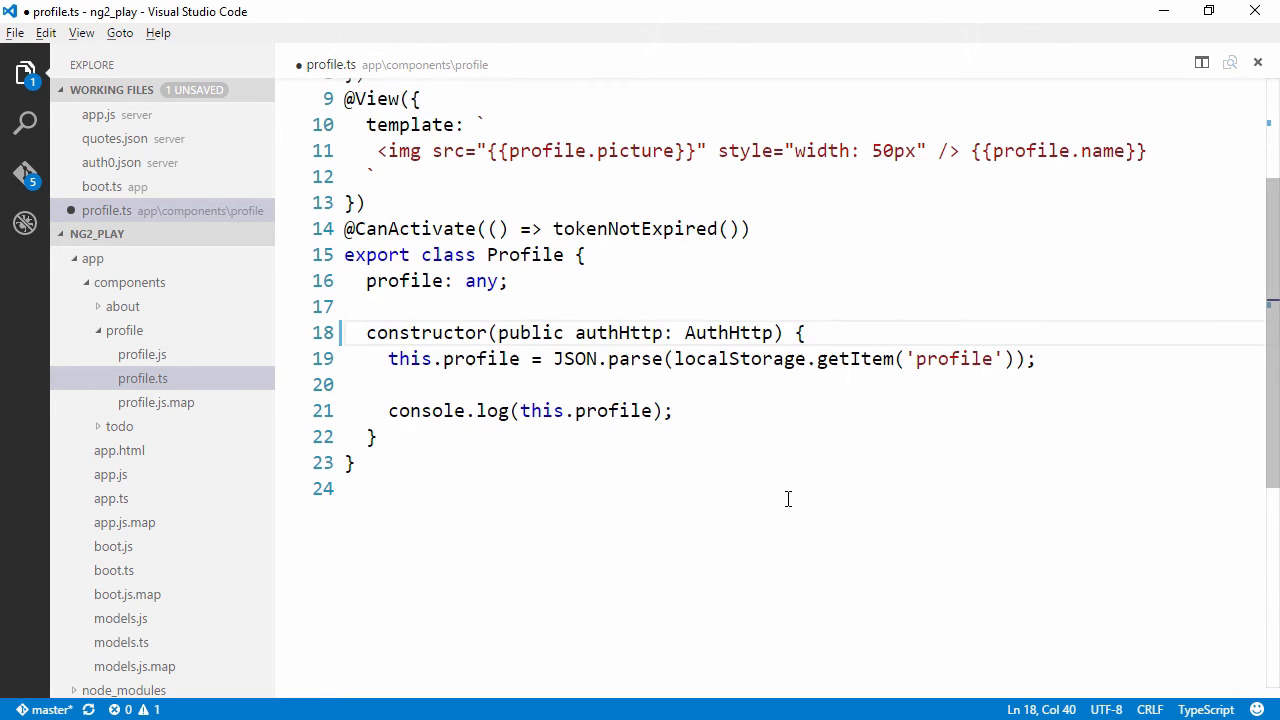
pyautogui.write('getChuckQuote() {')
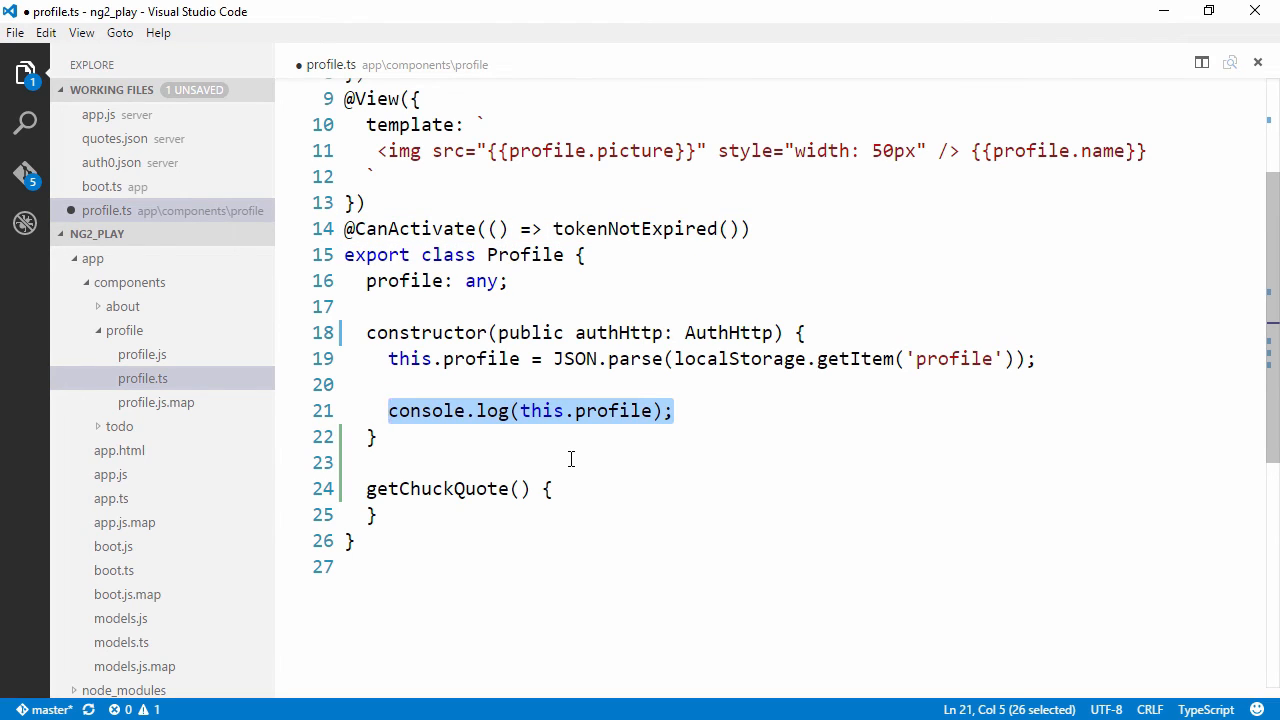
pyautogui.write('this.getChuckQuote')
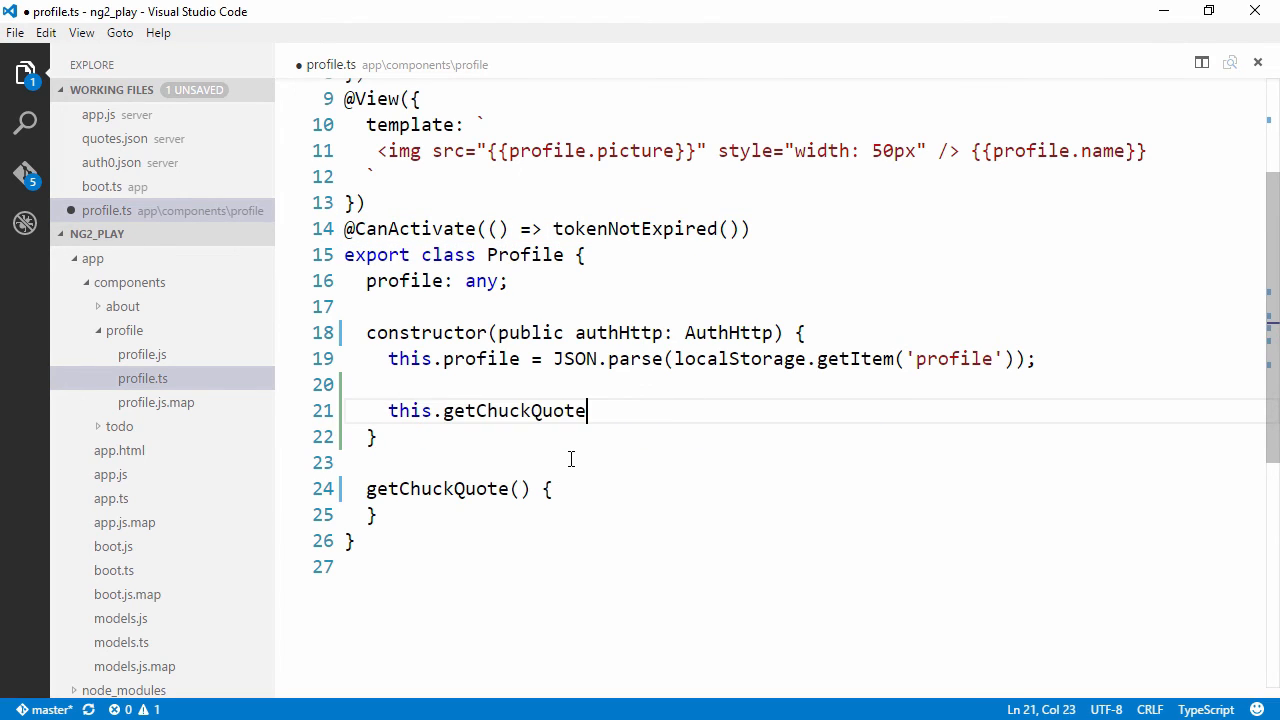
pyautogui.write('();')
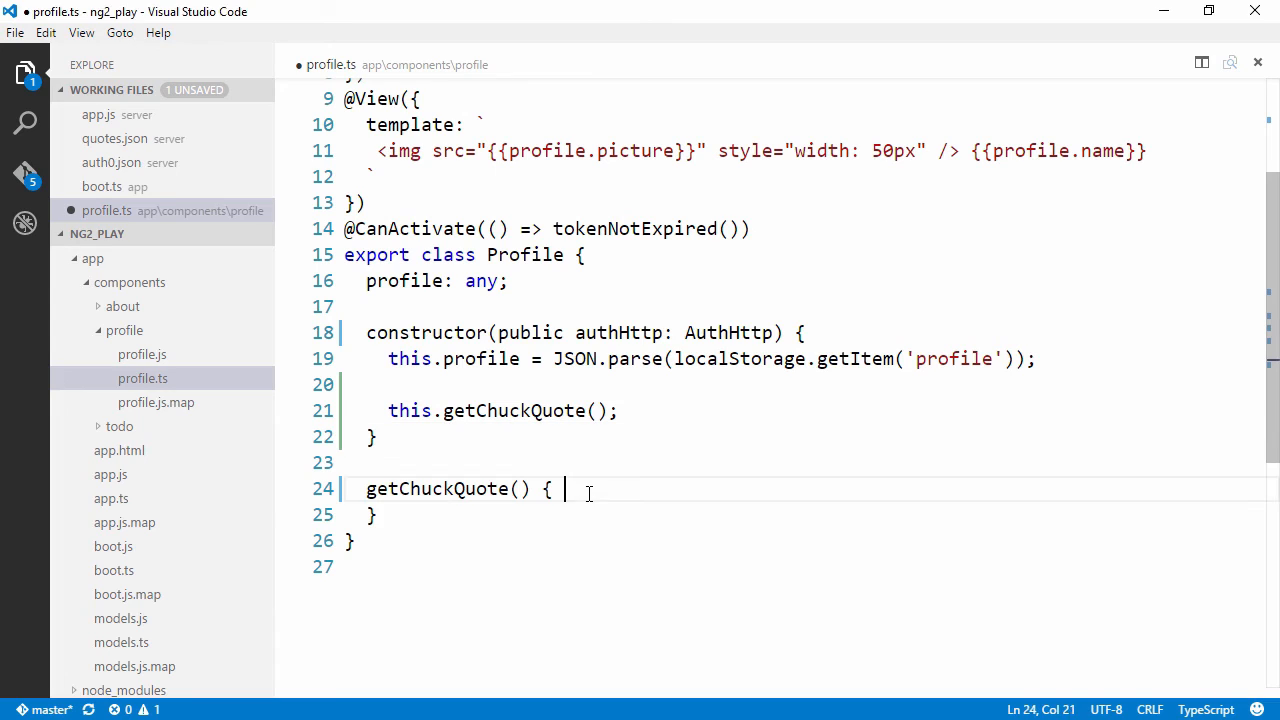
pyautogui.press('Enter')
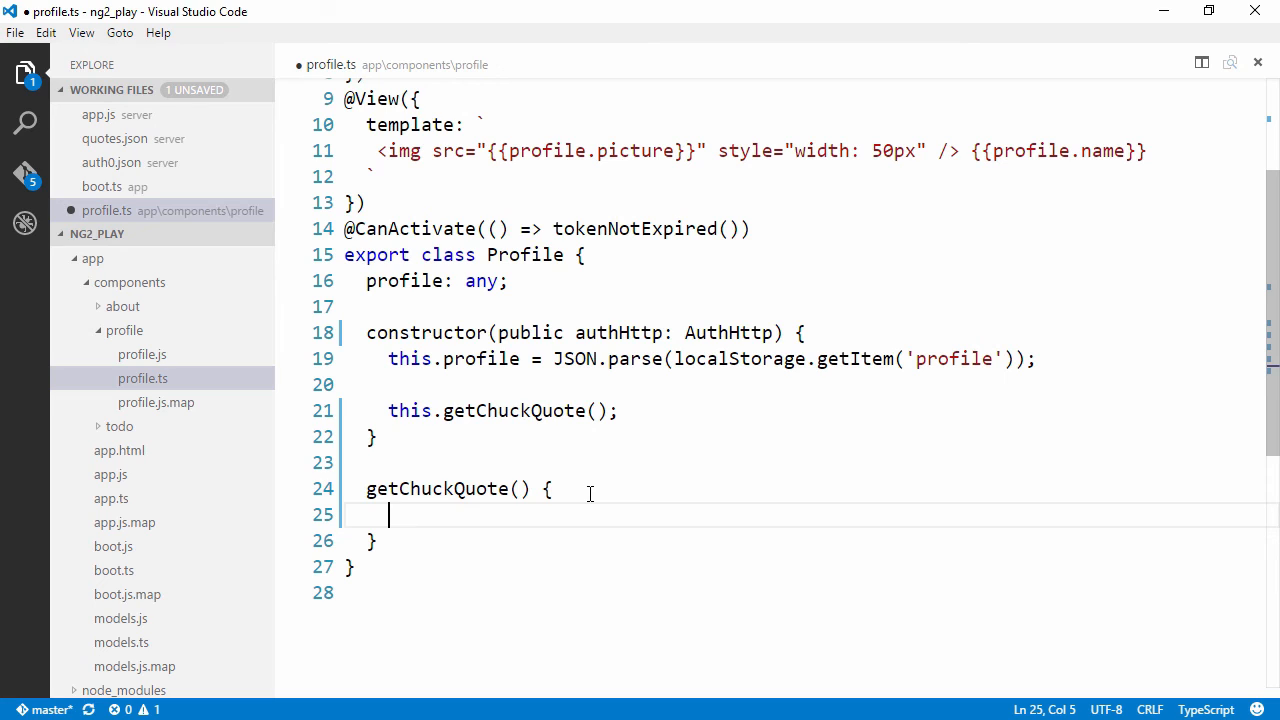
pyautogui.write("this.authHttp.get('http://localhost:3001/api/quote')")
pyautogui.write('.subscribe(')
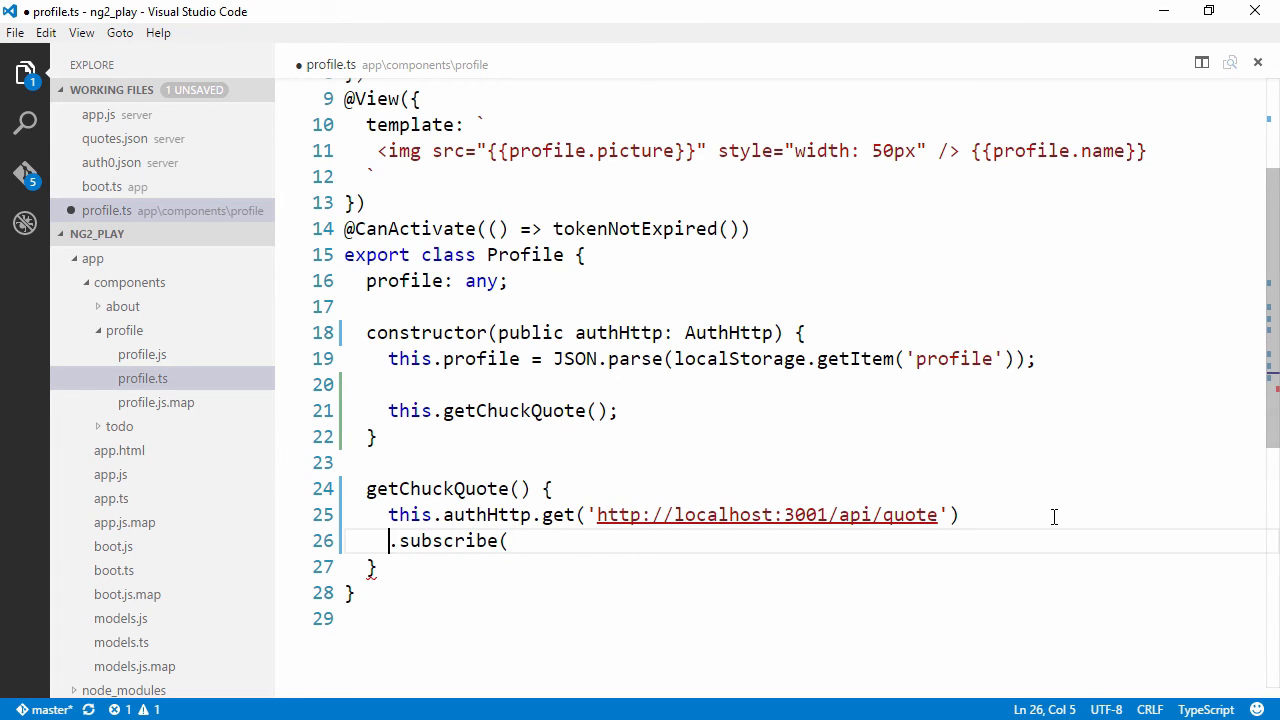
pyautogui.write('data => {')
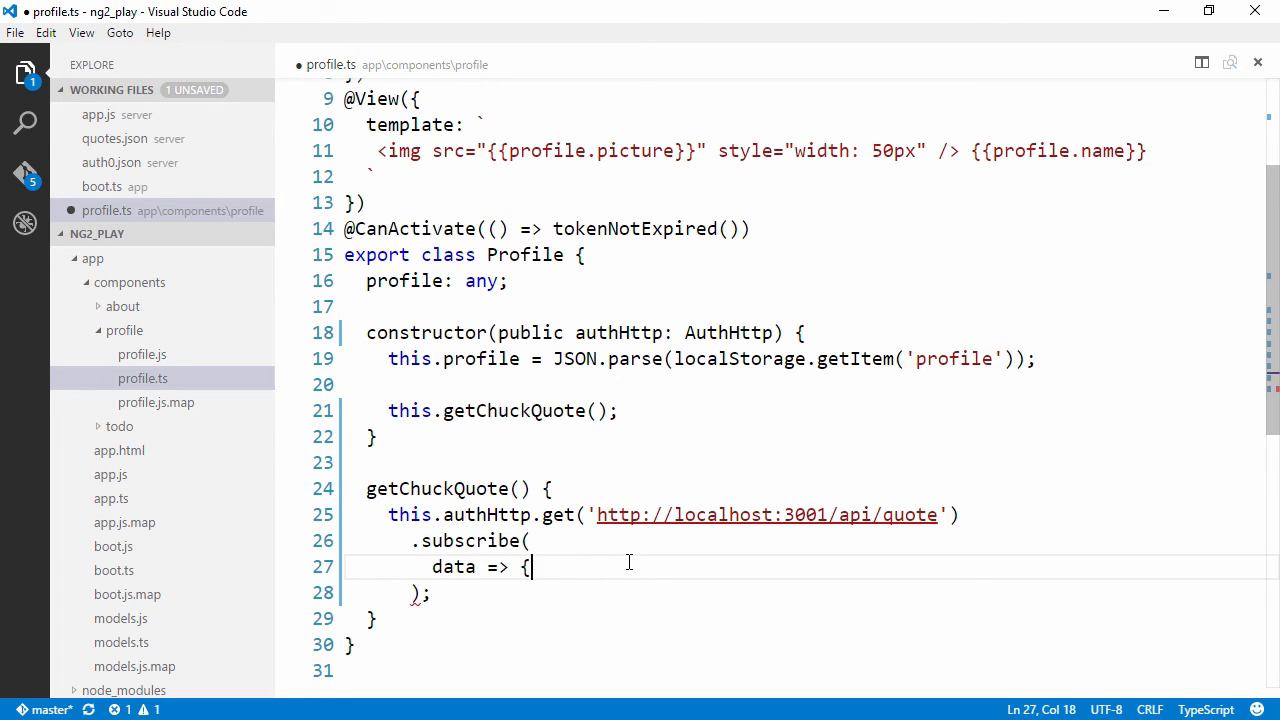
pyautogui.write('},')
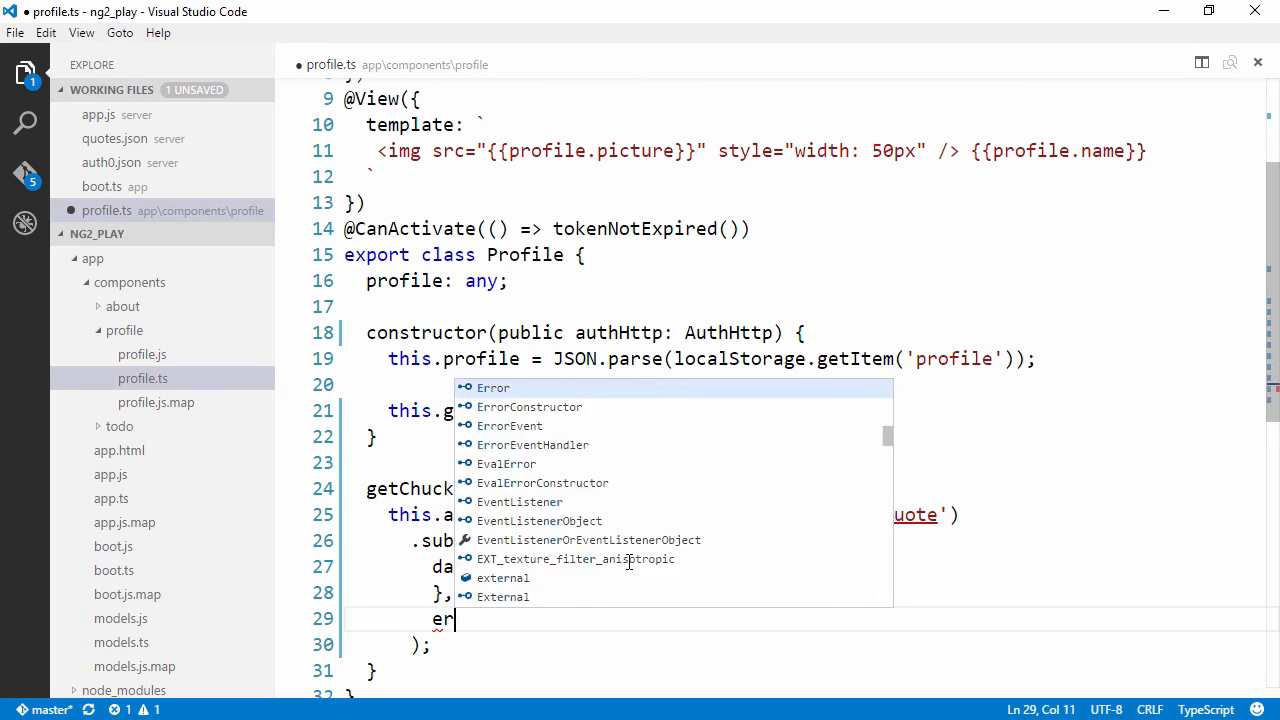
pyautogui.write('console')
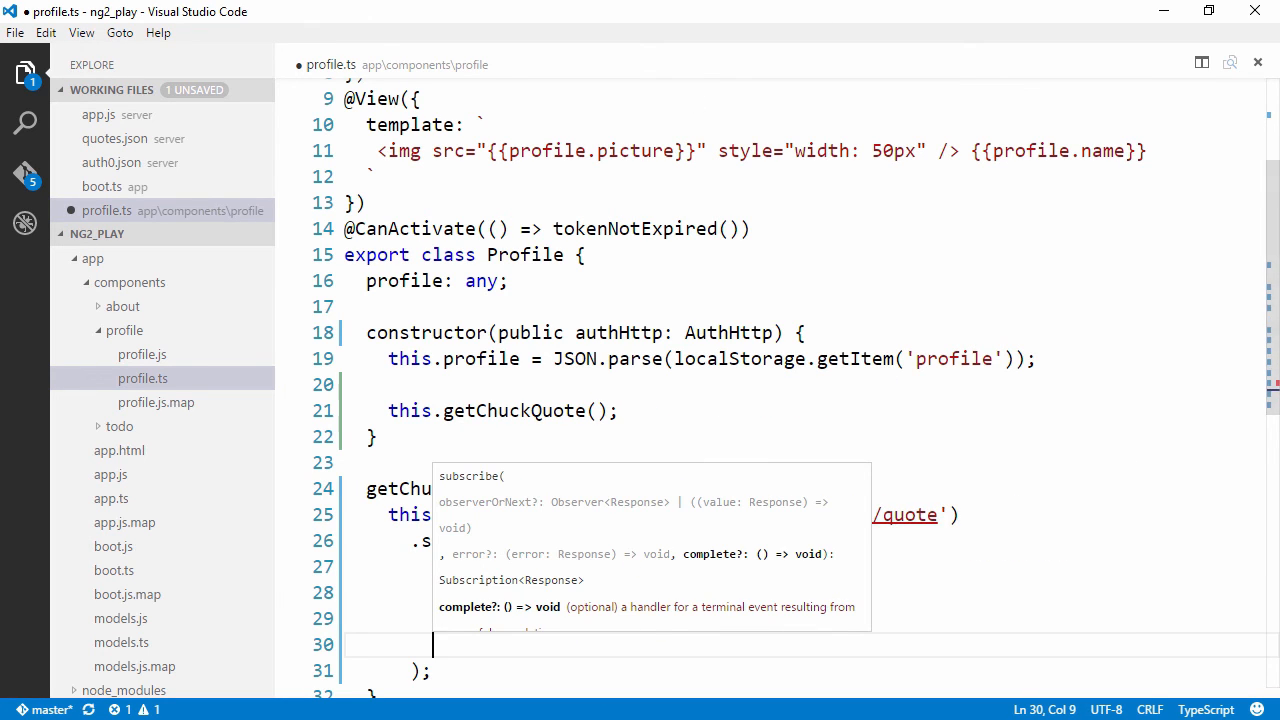
pyautogui.click(645, 281)
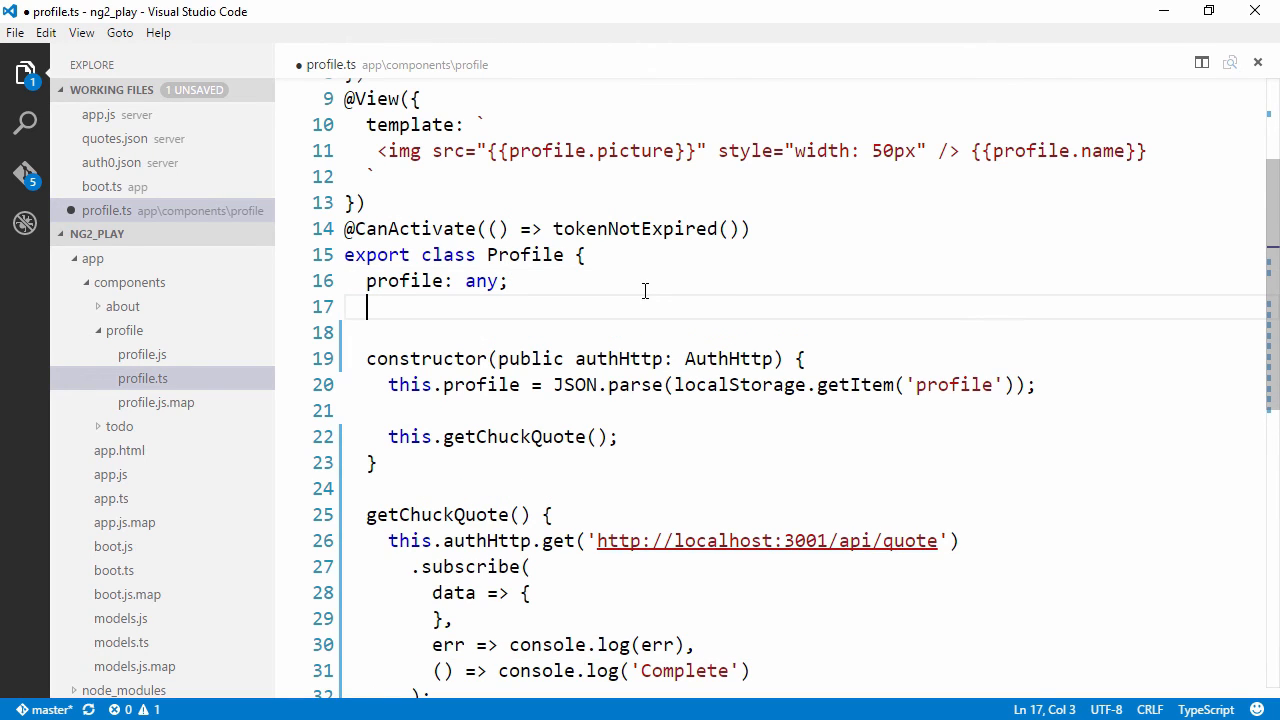
# - Declare 'quote: string' on Profile and assign this.quote = data.json() in the data callback
pyautogui.write('quot')
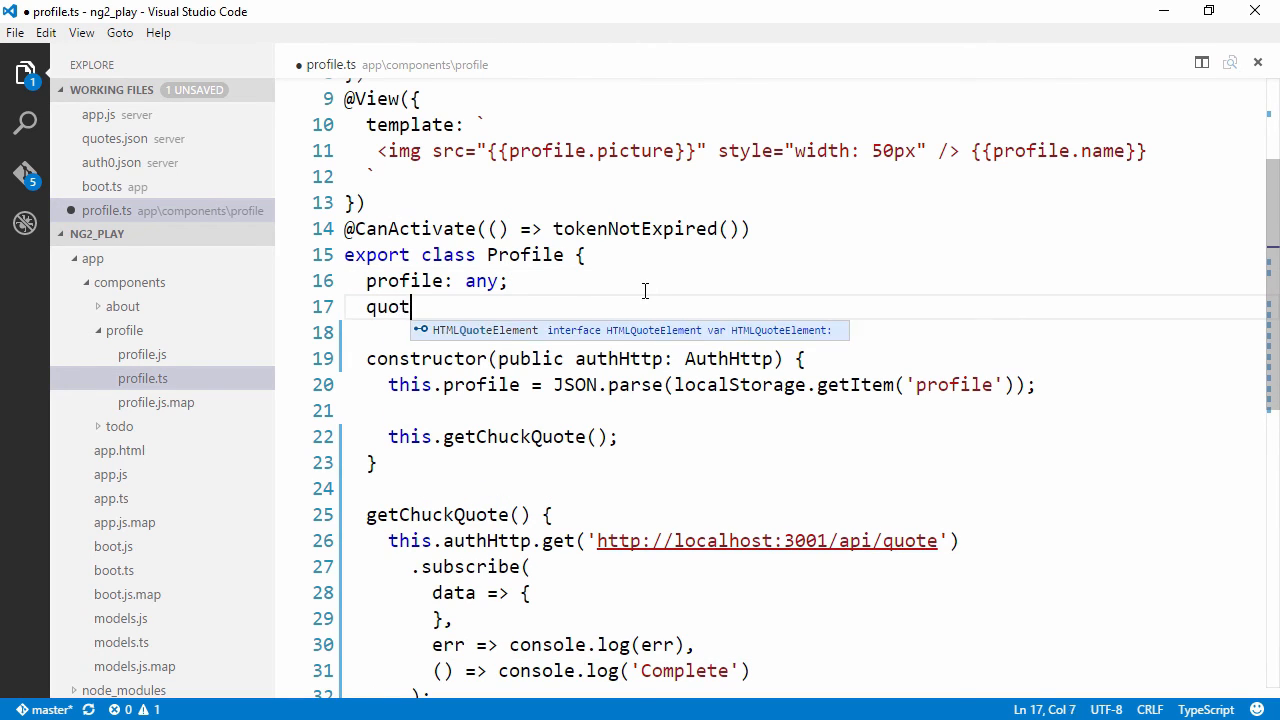
pyautogui.write('e: string;')
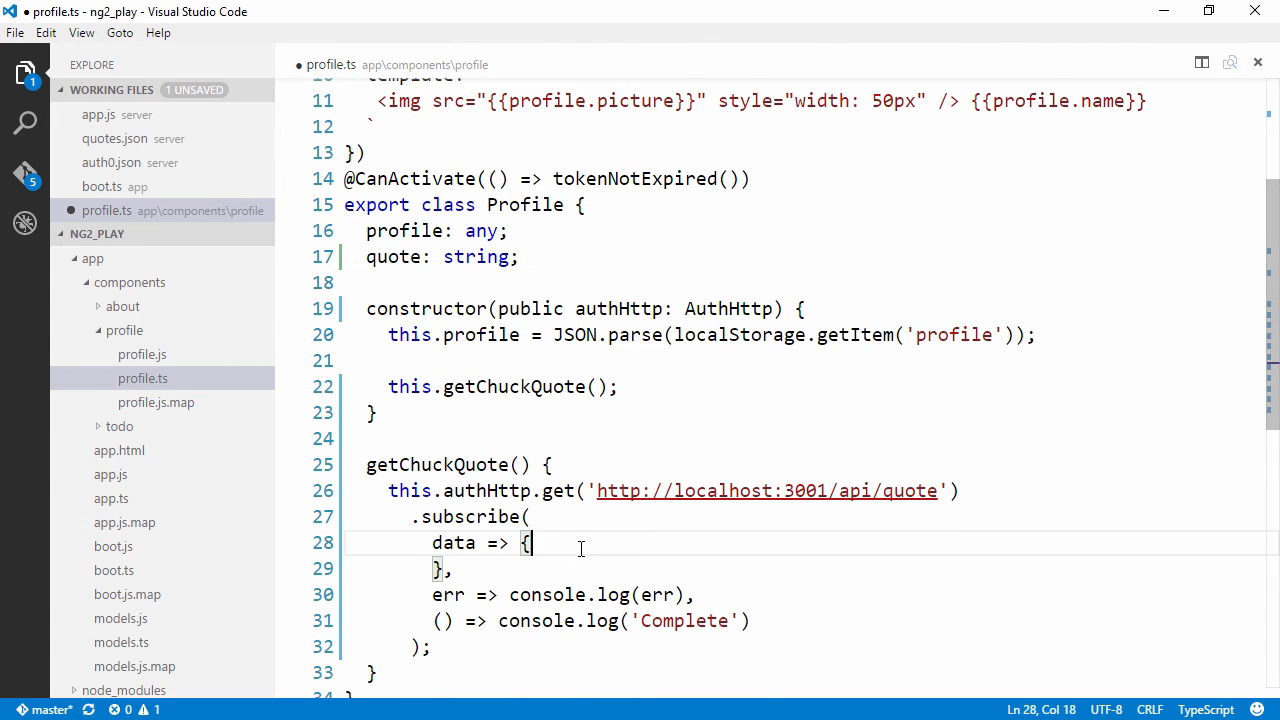
pyautogui.write('this.quote = data.json();')
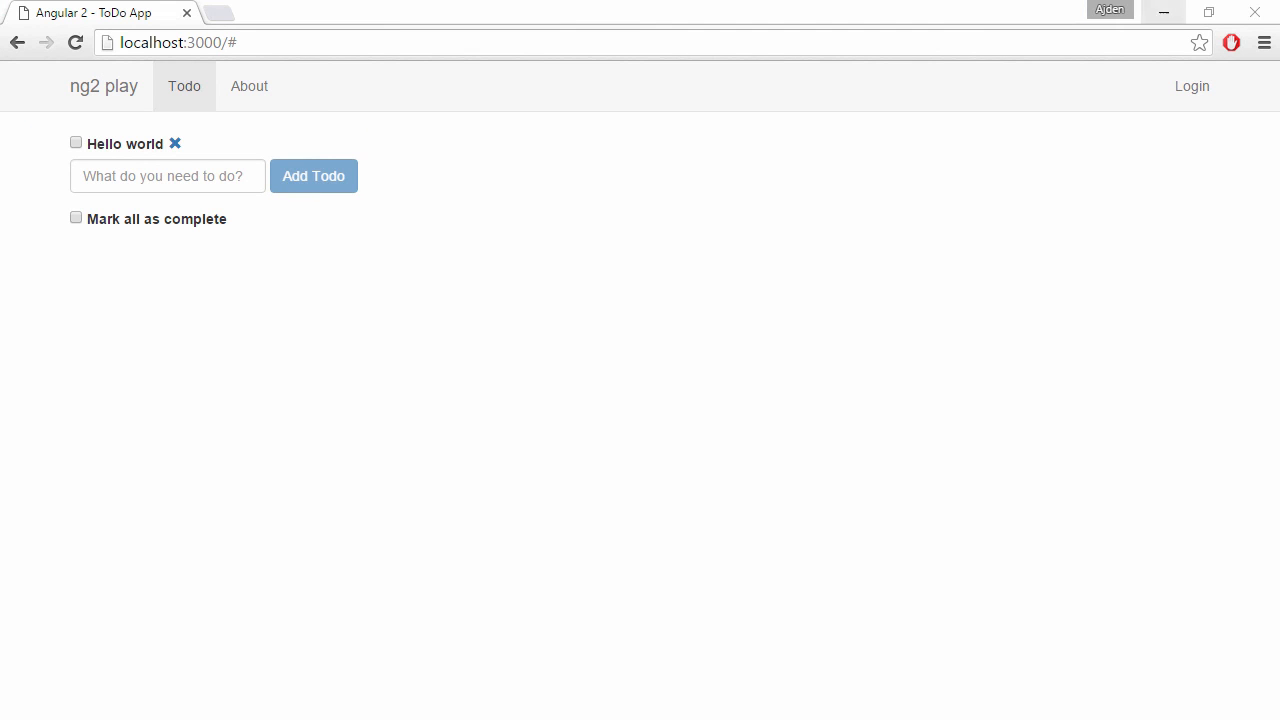
# - Log in to the ng2 play app and view the Chuck quote on the Profile page
pyautogui.click(1191, 86)
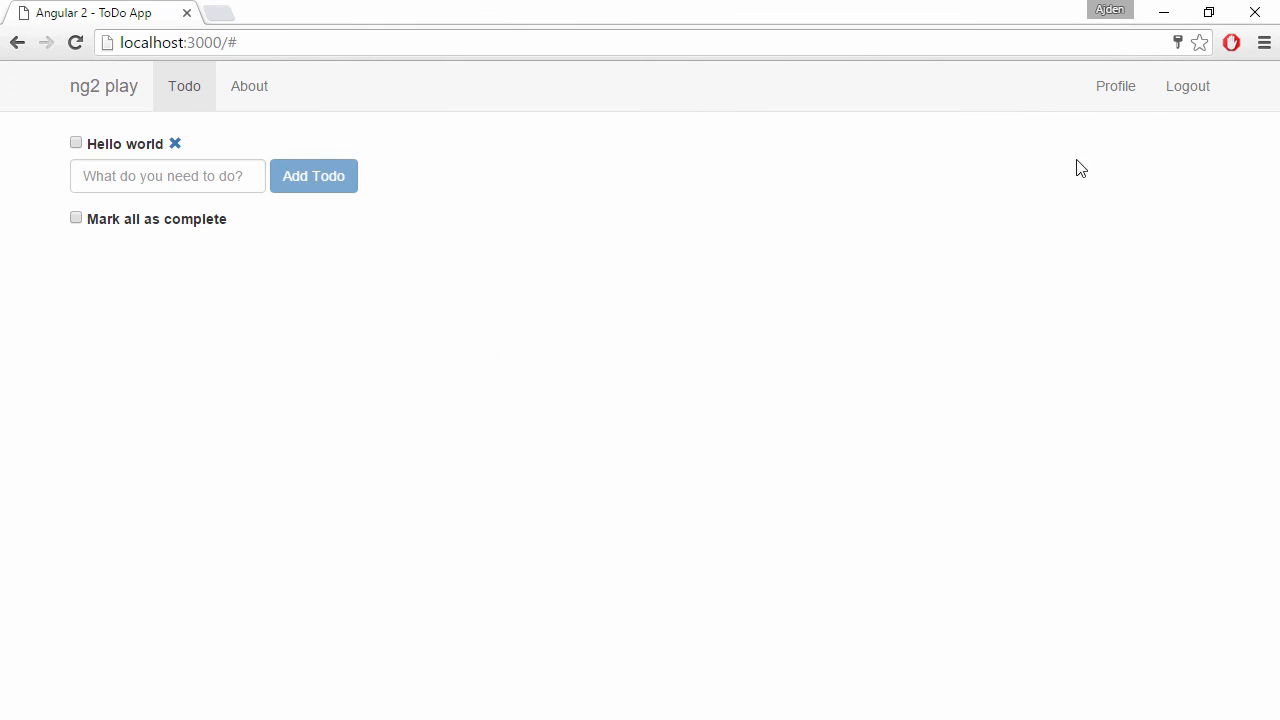
pyautogui.click(1115, 86)
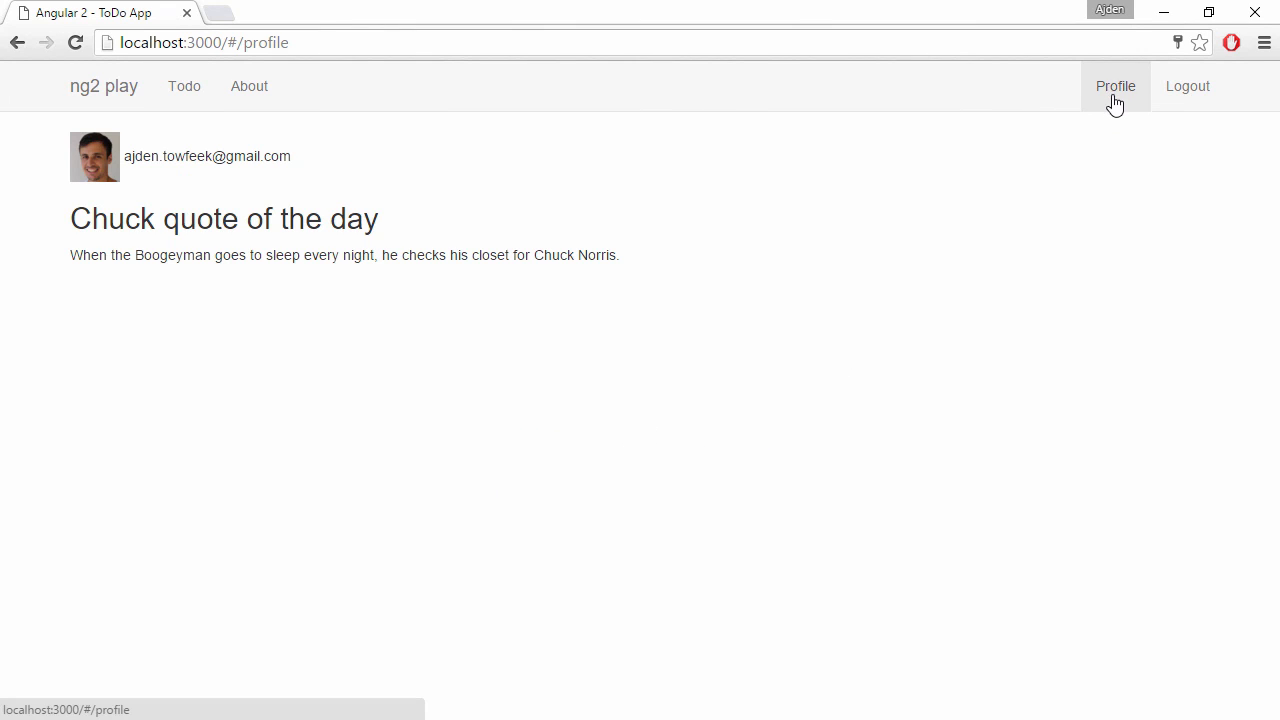